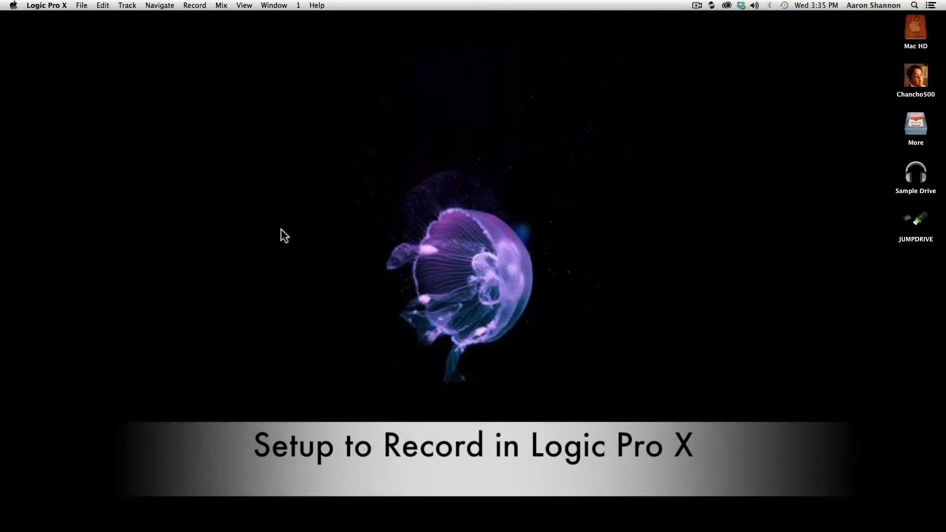
mouse_move(318, 219)
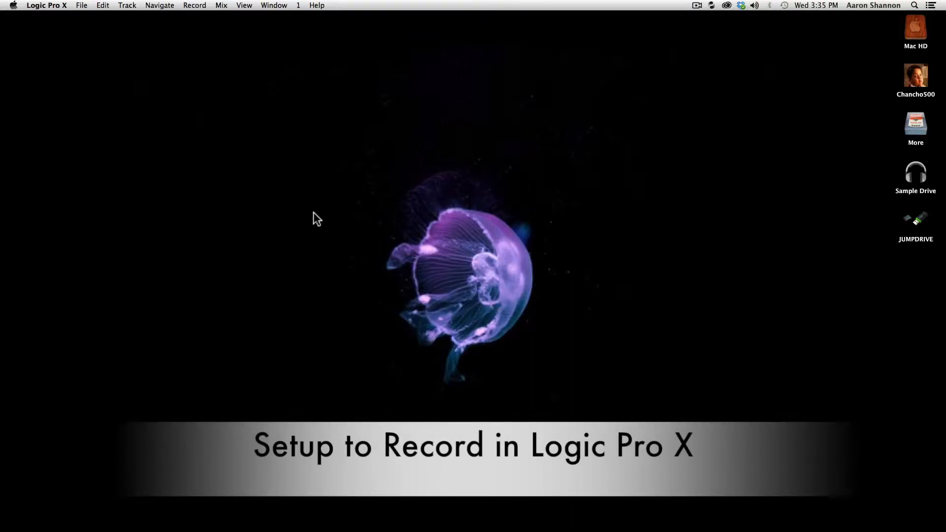
mouse_move(330, 210)
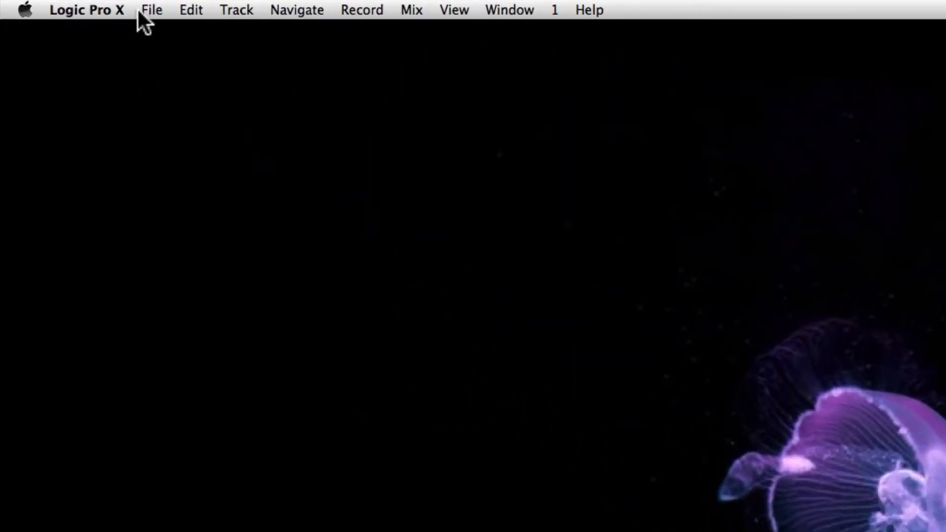
Step: Create a new empty project with a single audio track, Audio 1
click(151, 10)
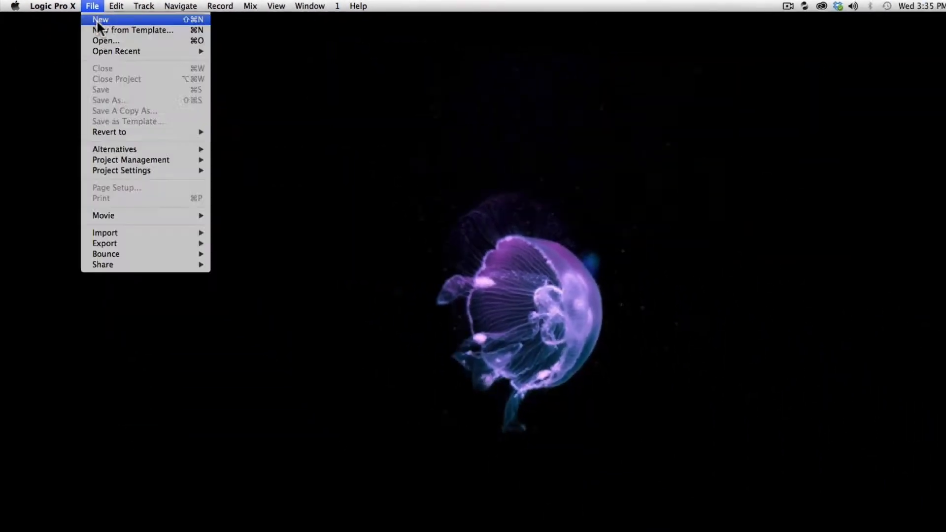
click(100, 19)
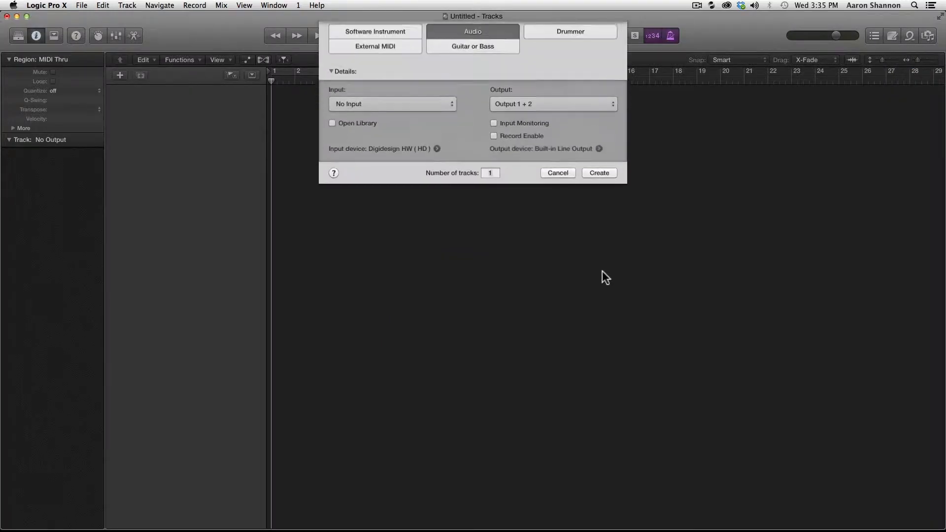
click(598, 186)
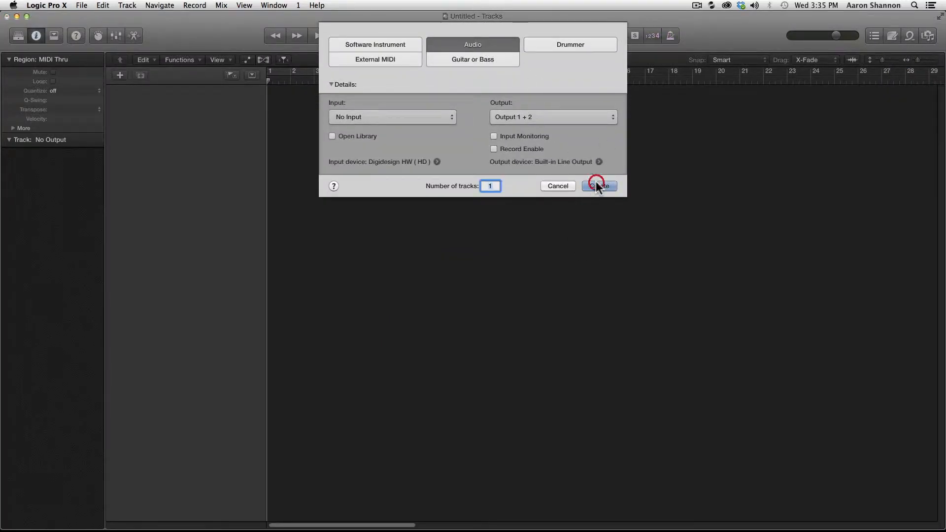
click(599, 186)
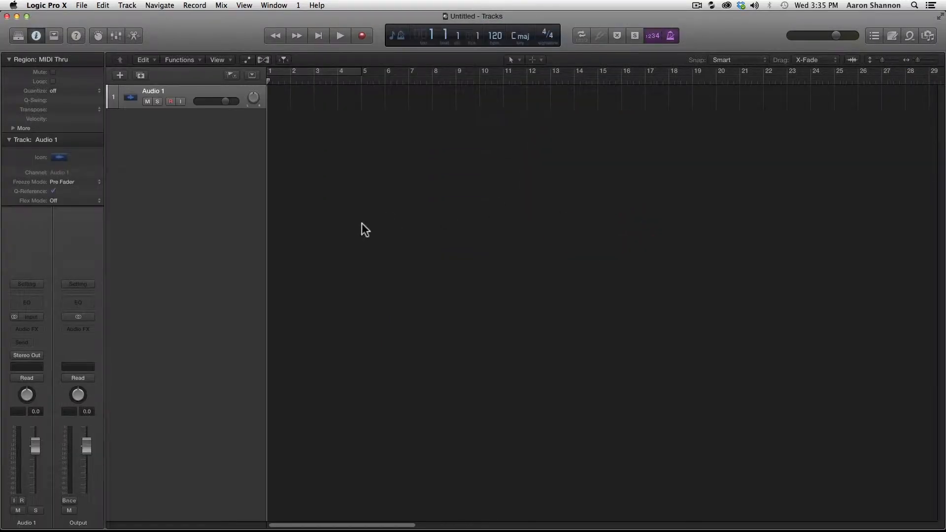
mouse_move(387, 232)
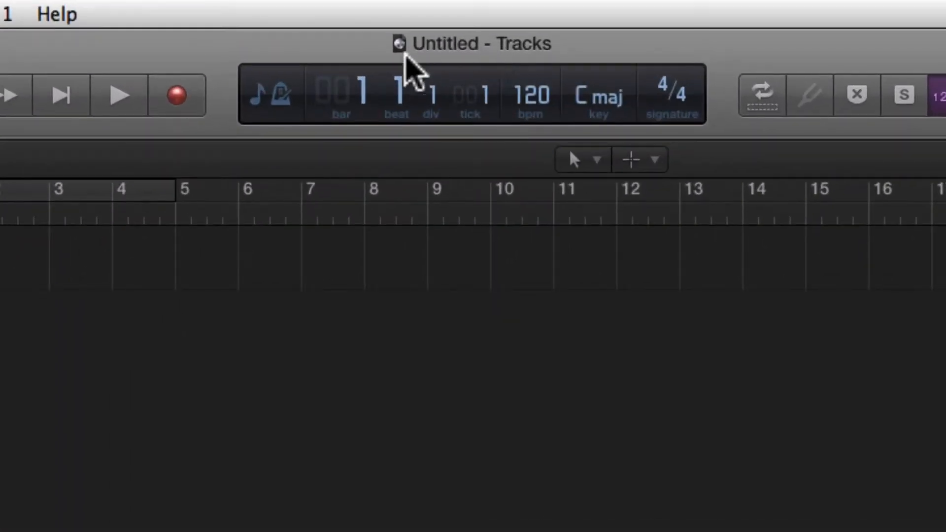
mouse_move(455, 54)
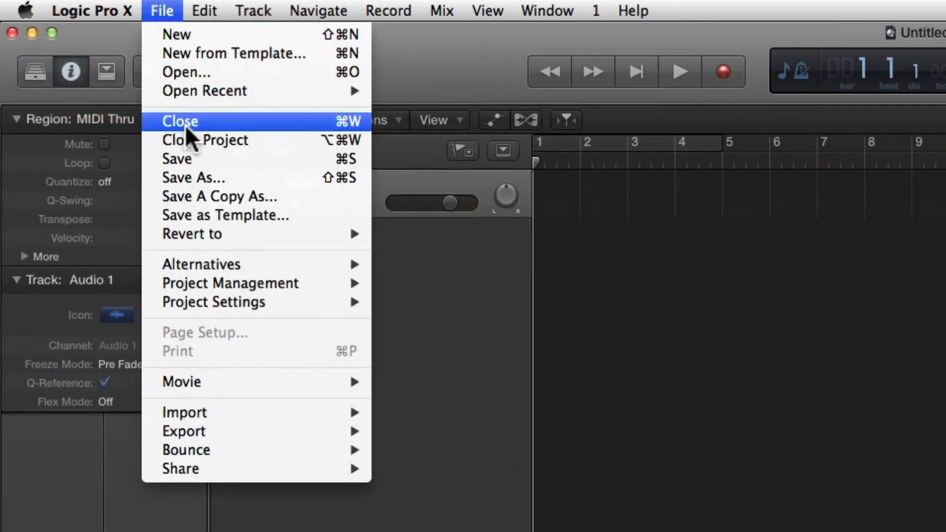
Step: Save the project to the Desktop as work2, packaged with audio files copied in
click(193, 177)
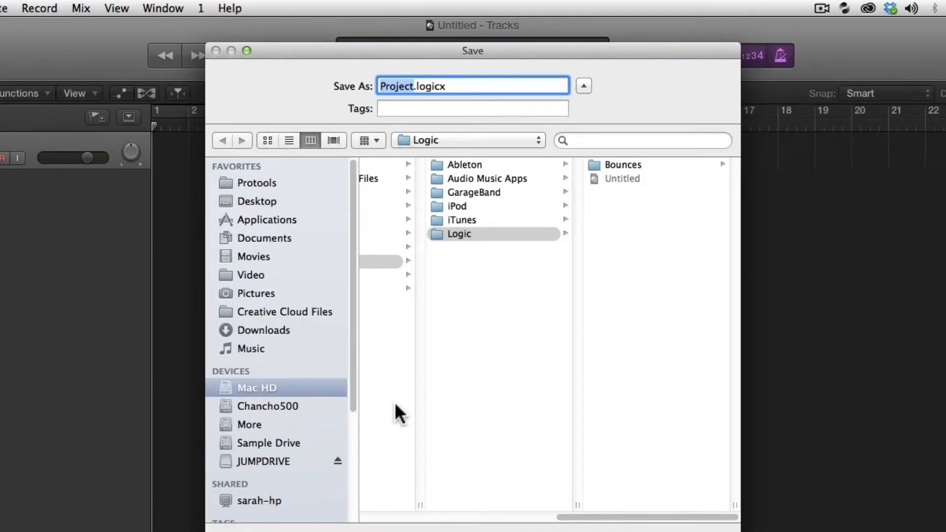
mouse_move(299, 259)
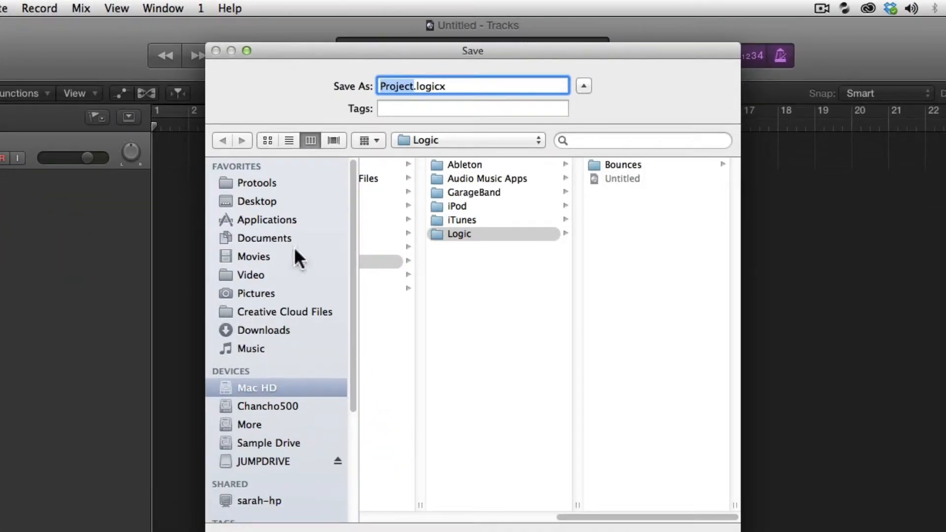
click(259, 201)
text(work2)
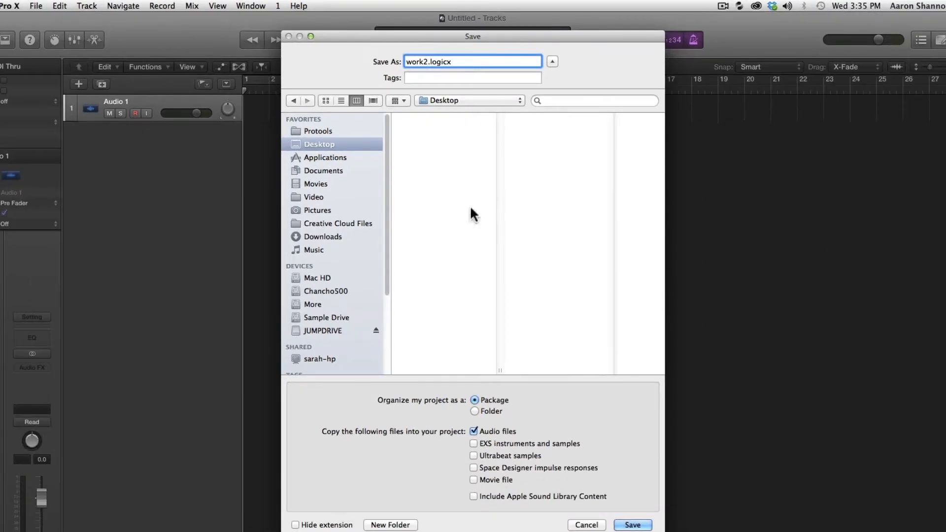
mouse_move(494, 409)
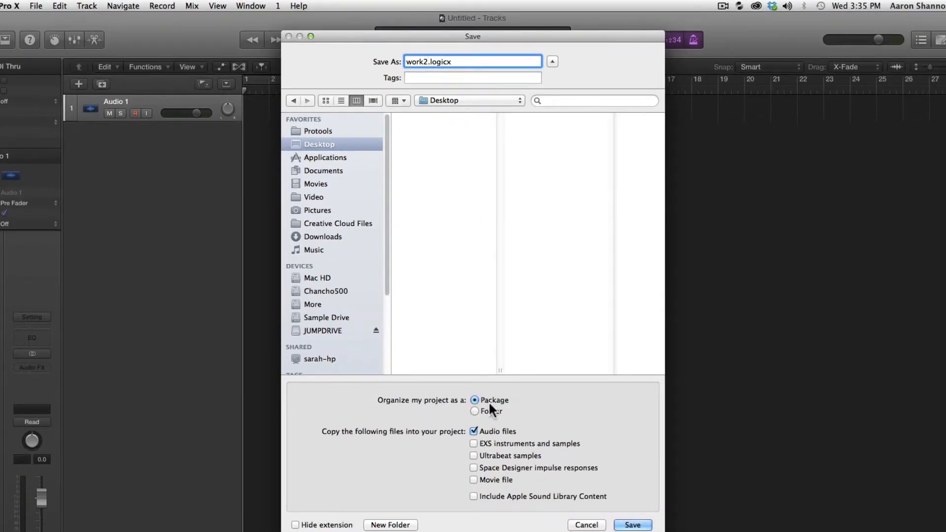
mouse_move(532, 443)
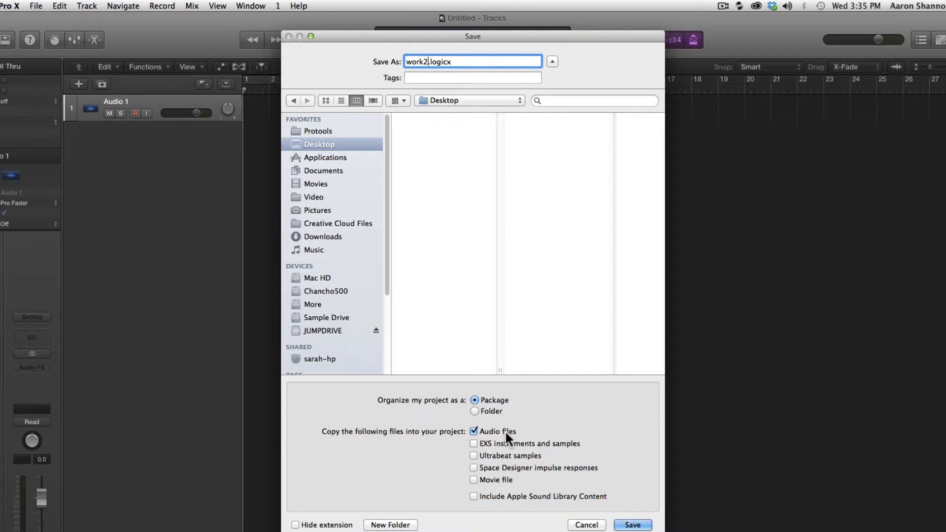
mouse_move(601, 481)
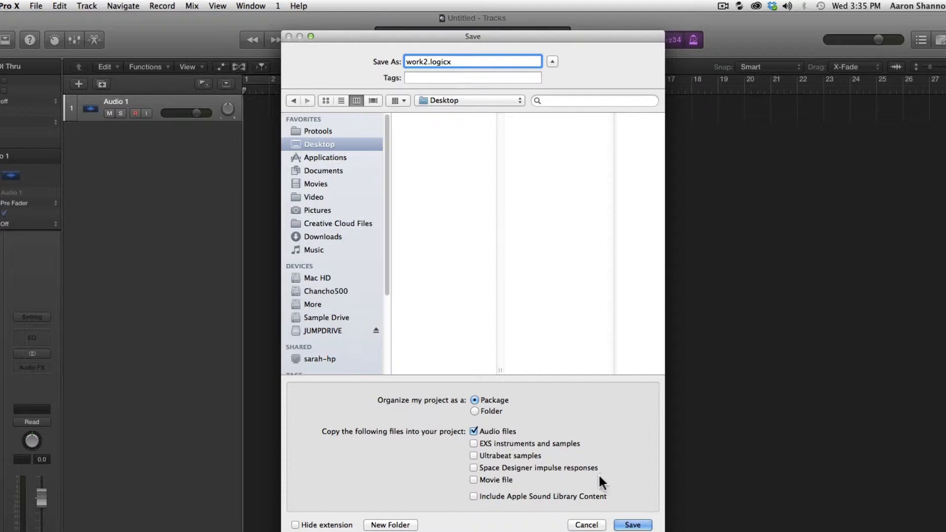
click(630, 531)
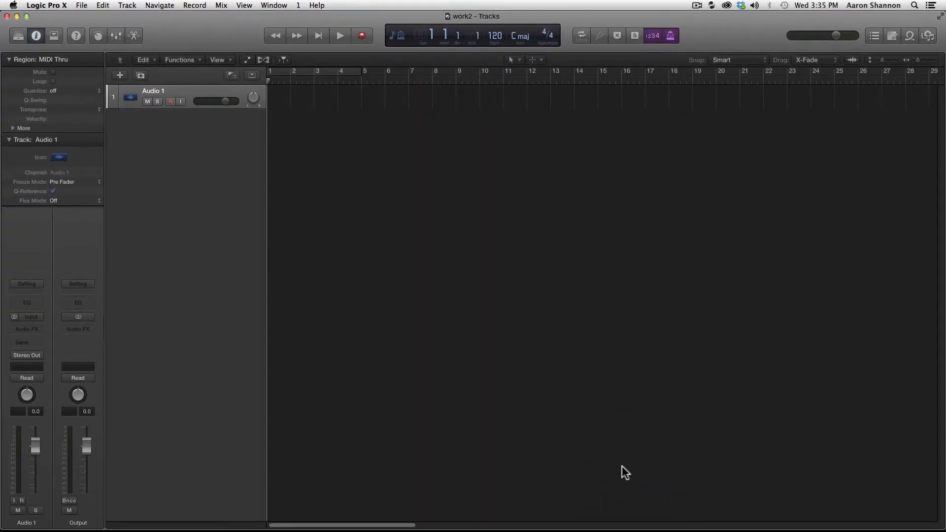
Step: Browse work2.logicx package contents through Contents and Media to Audio Files, then close Finder window
click(46, 6)
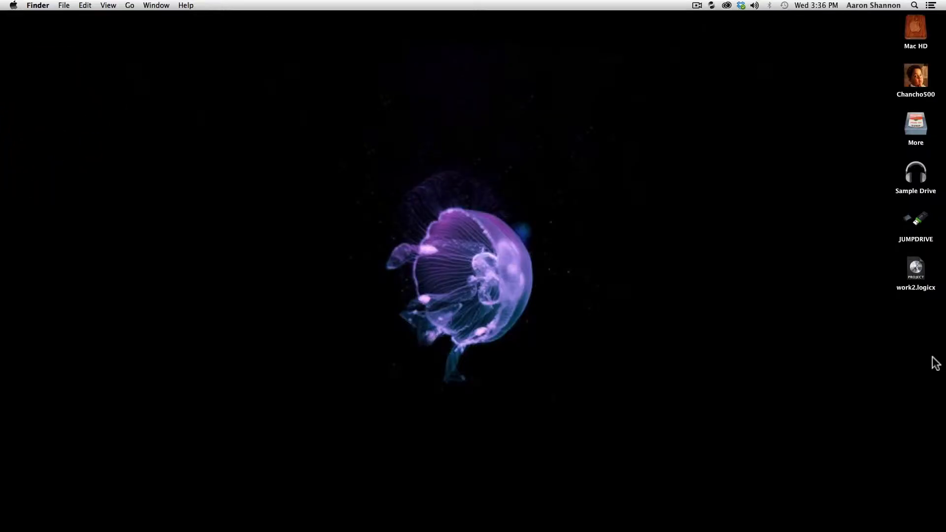
right_click(916, 267)
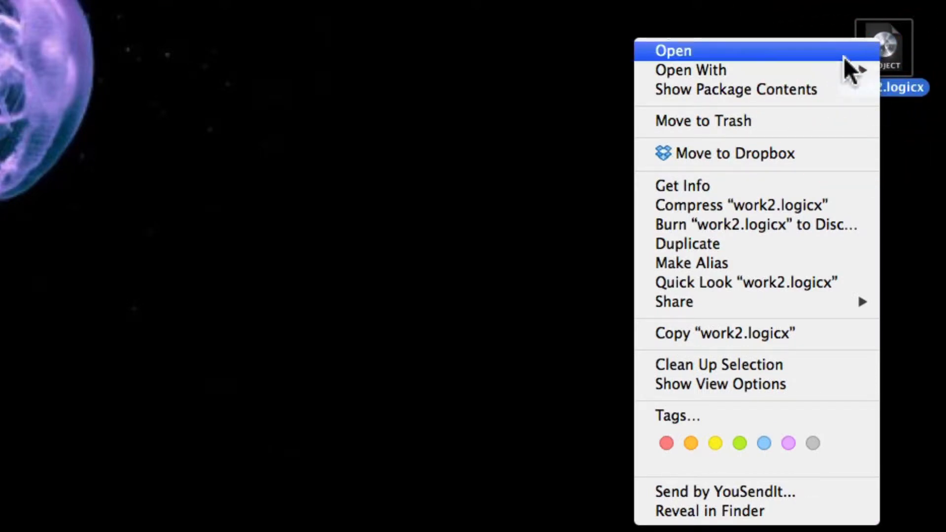
click(672, 50)
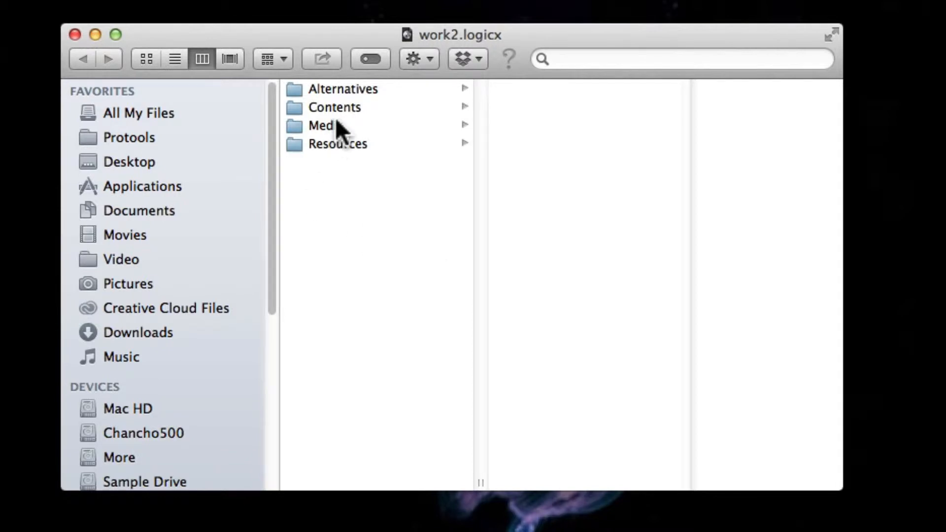
click(334, 107)
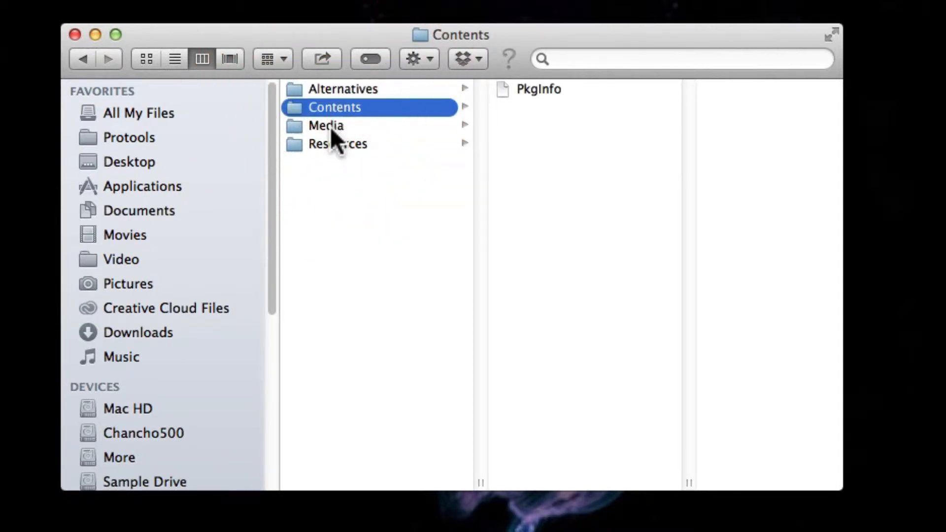
click(326, 126)
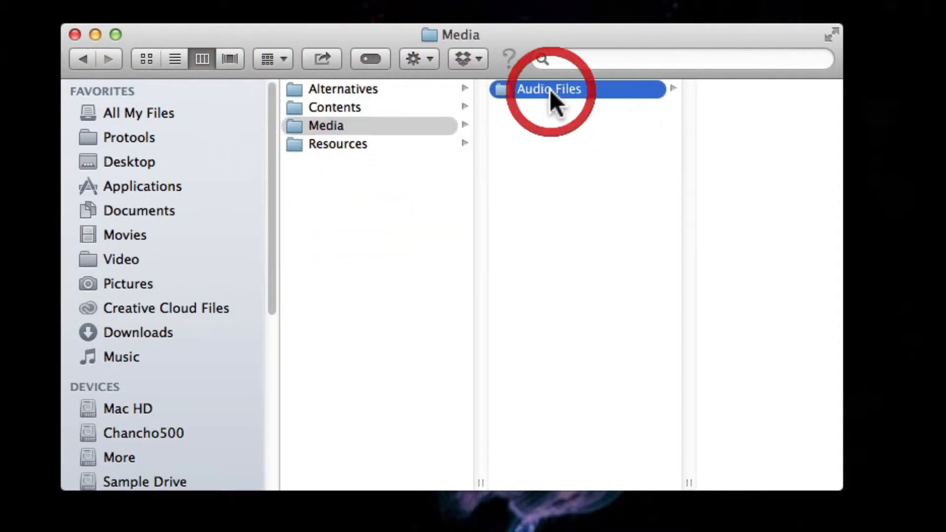
click(548, 89)
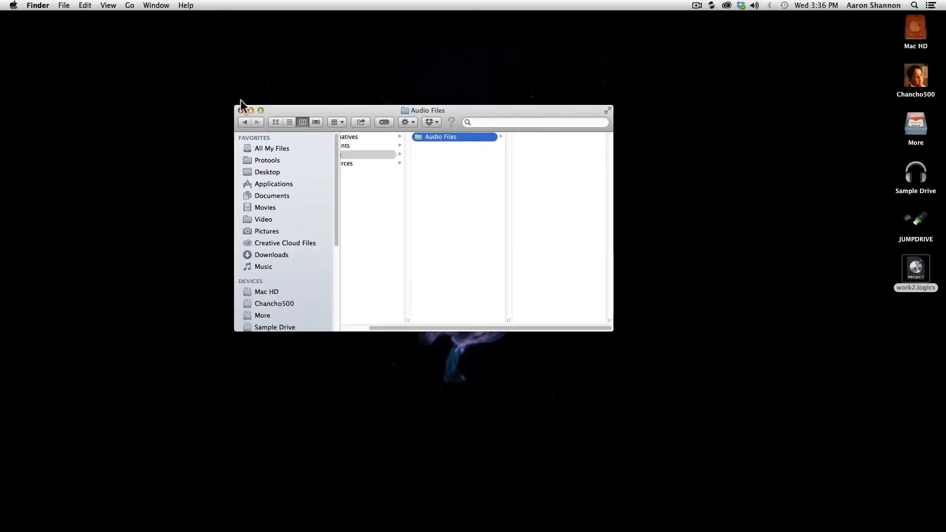
click(243, 110)
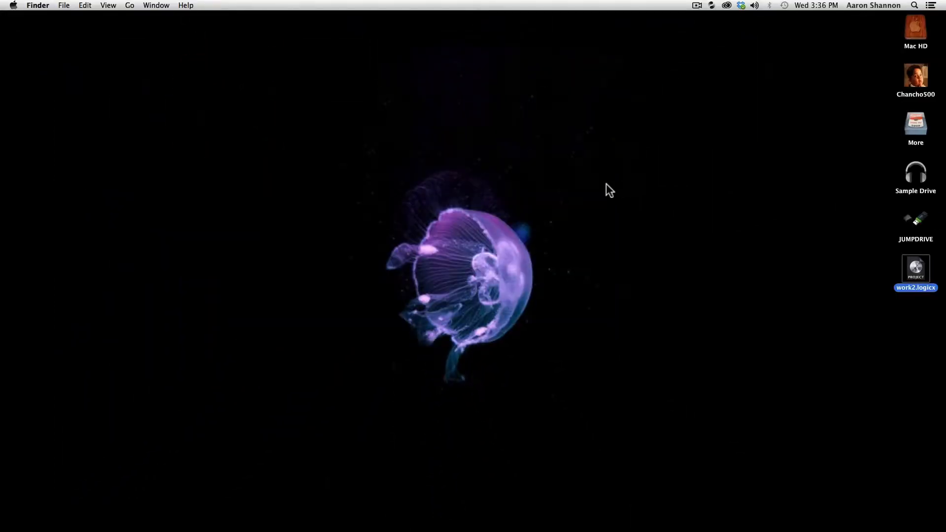
Step: Reopen work2 and bring up the Audio preferences on the Devices settings
double_click(916, 273)
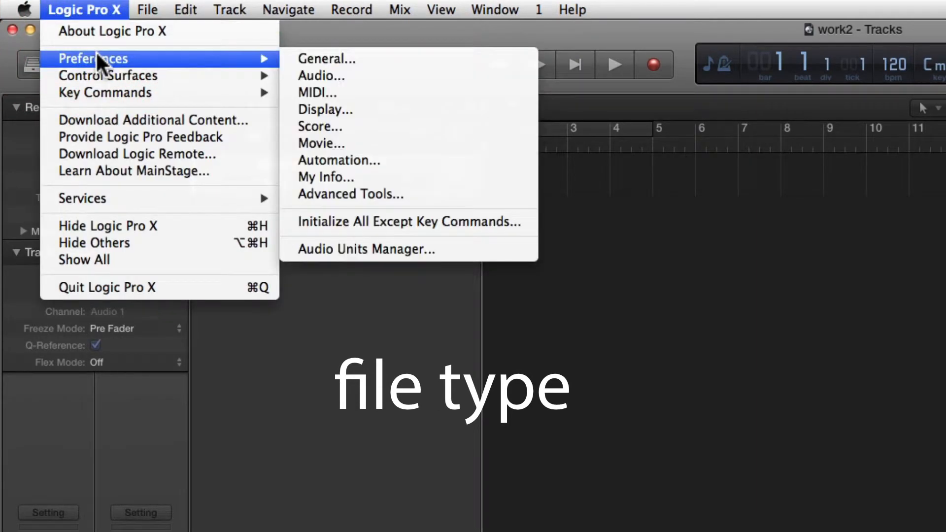
mouse_move(359, 76)
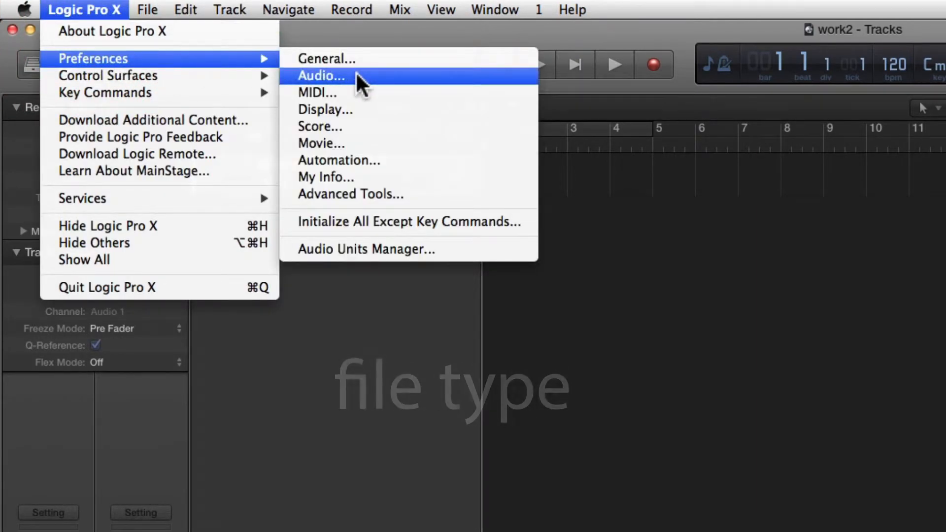
click(321, 76)
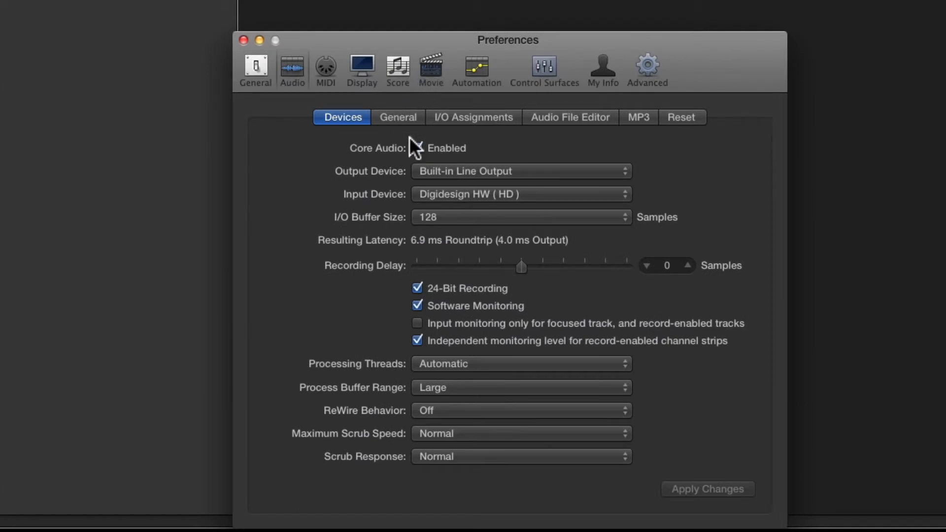
Step: In General audio preferences, review recording file types and keep WAVE (BWF)
click(398, 117)
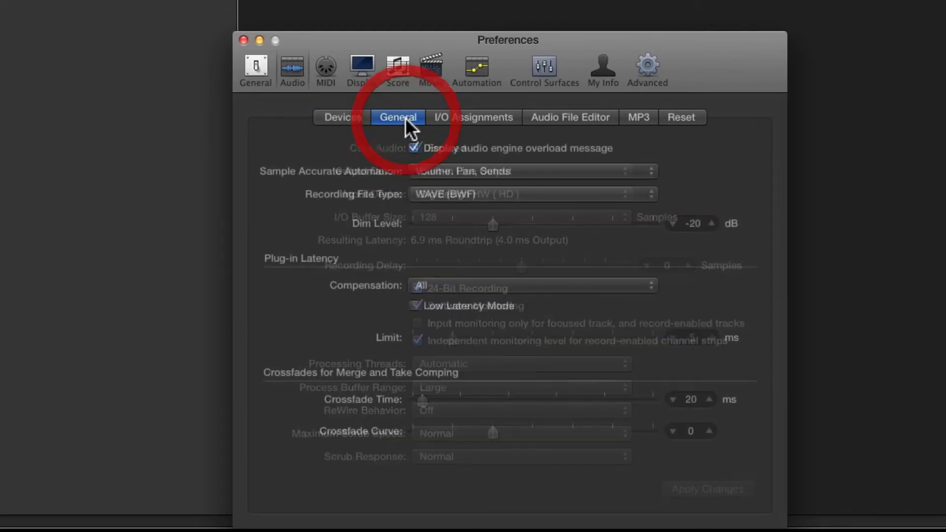
click(397, 117)
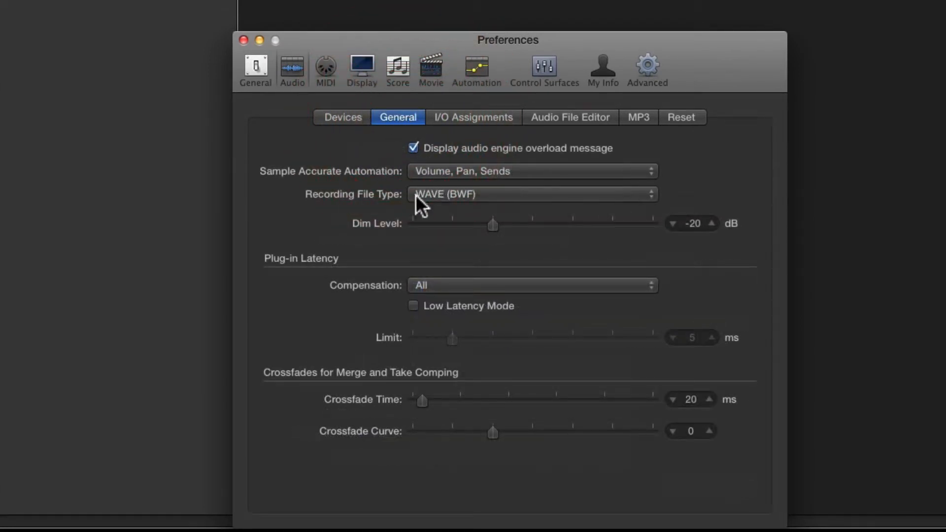
click(531, 194)
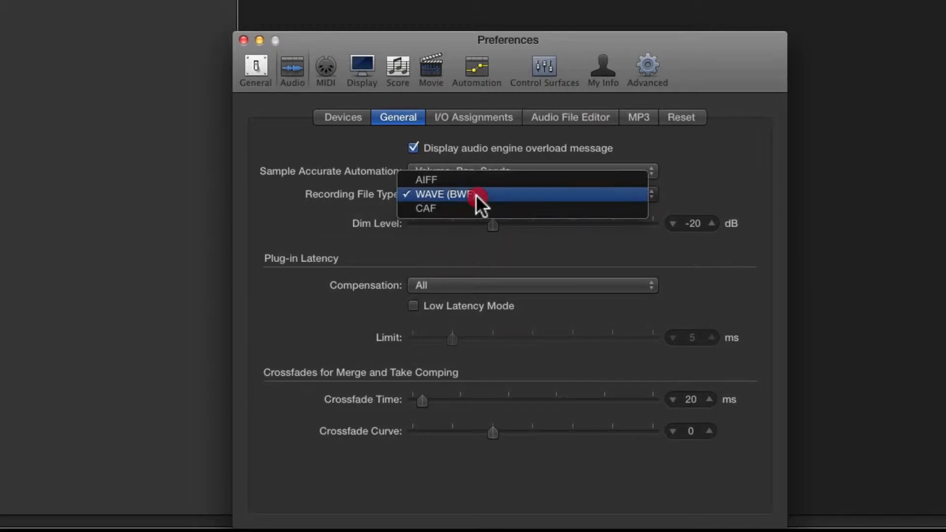
mouse_move(495, 180)
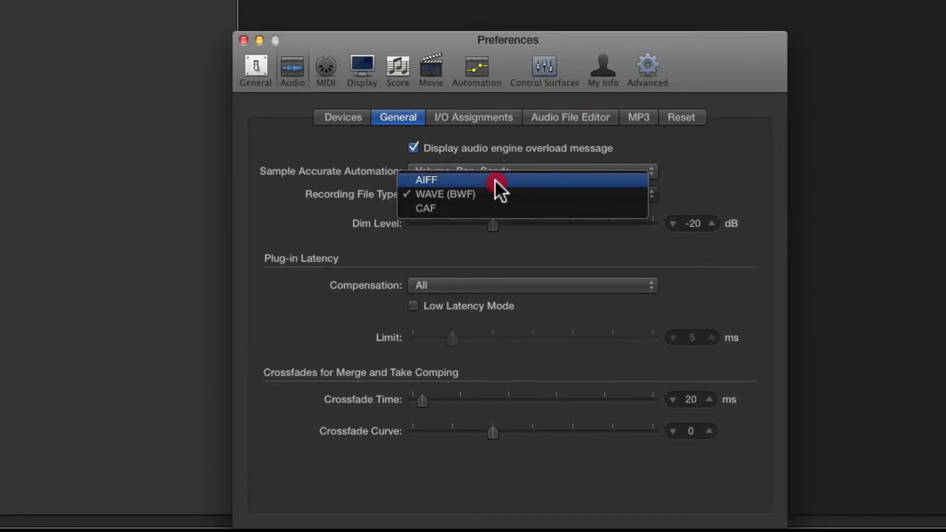
mouse_move(507, 208)
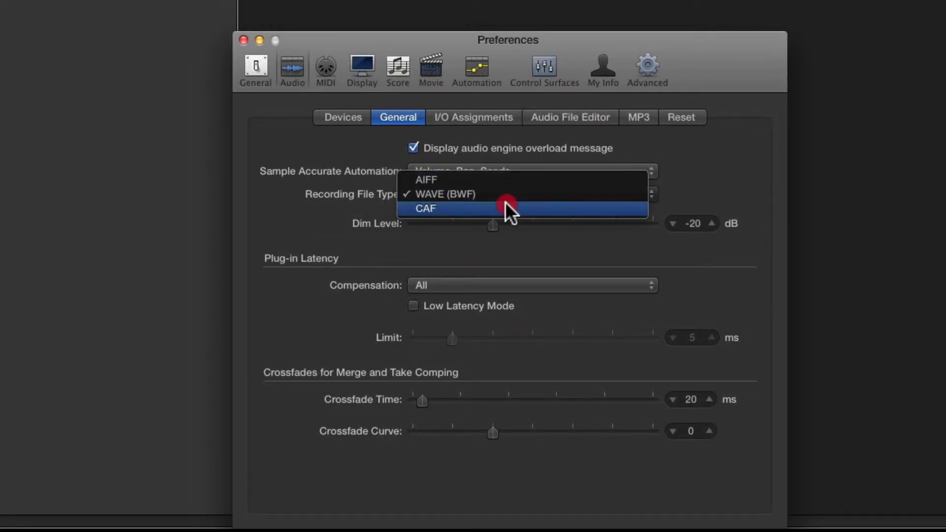
mouse_move(528, 194)
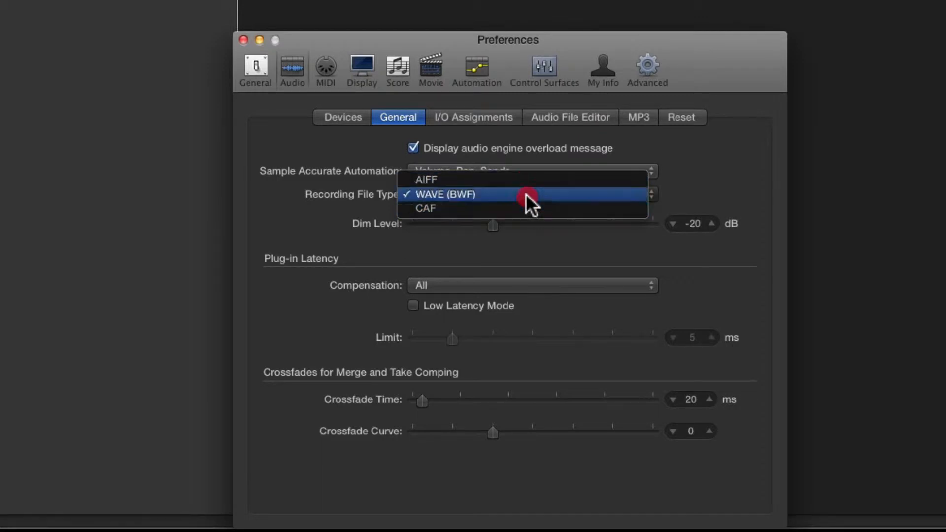
mouse_move(536, 202)
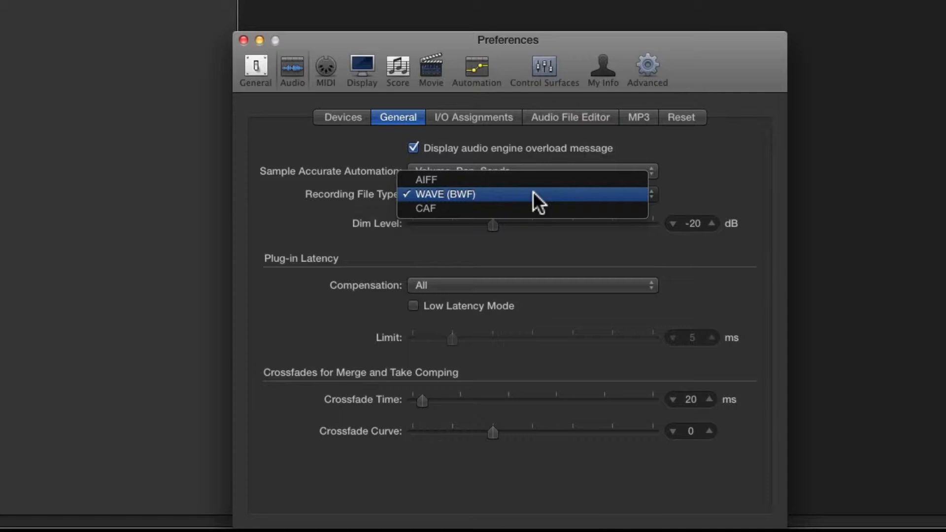
click(445, 194)
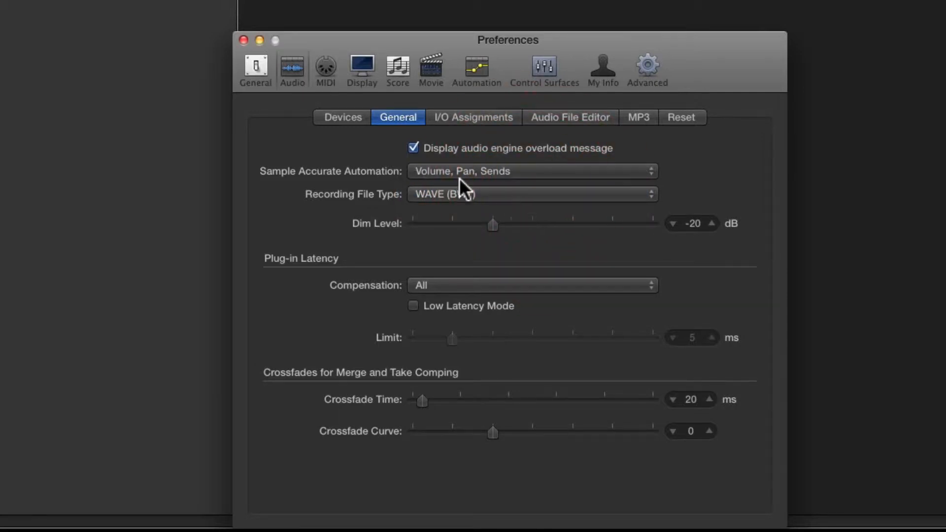
Step: On Devices, toggle 24-Bit Recording off and back on, leaving it enabled
click(342, 117)
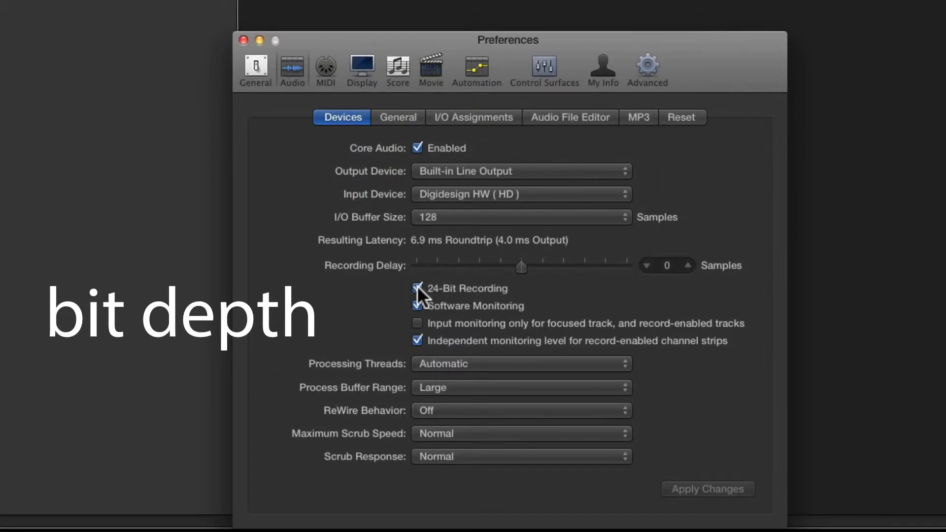
click(417, 288)
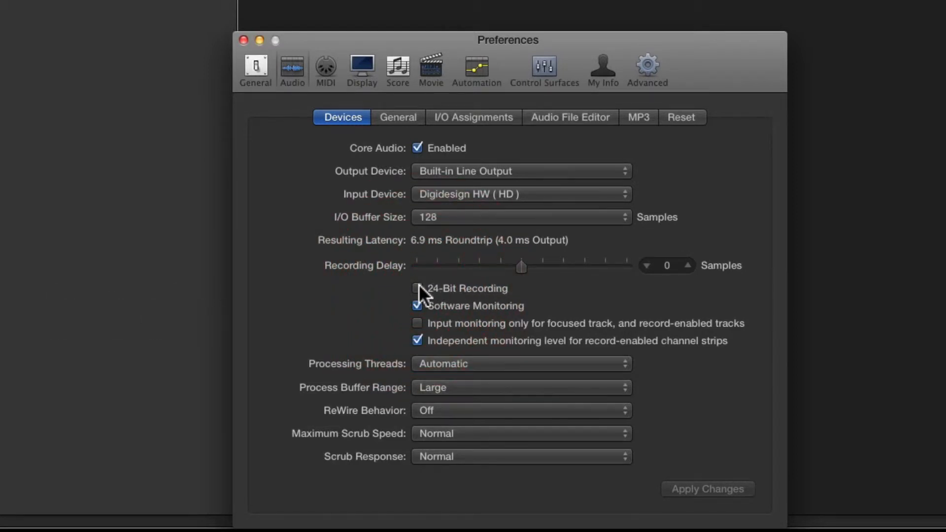
click(417, 288)
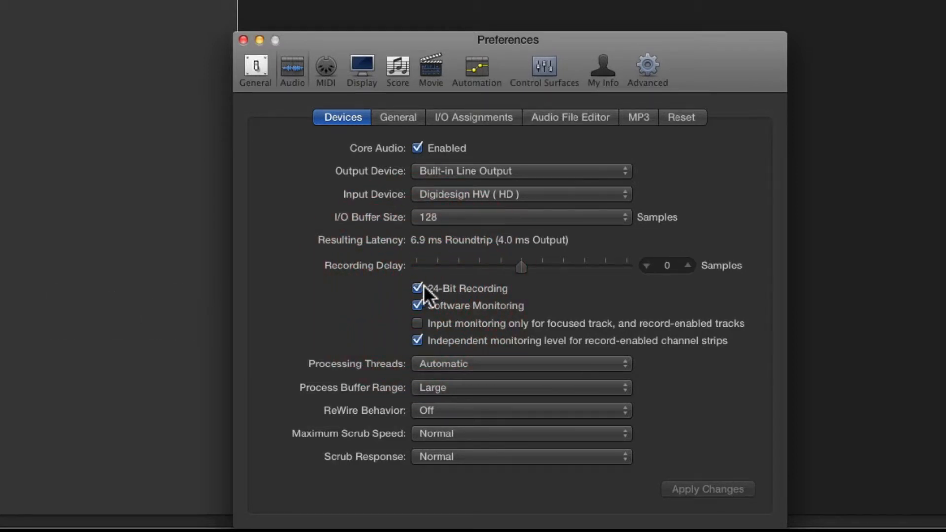
mouse_move(498, 295)
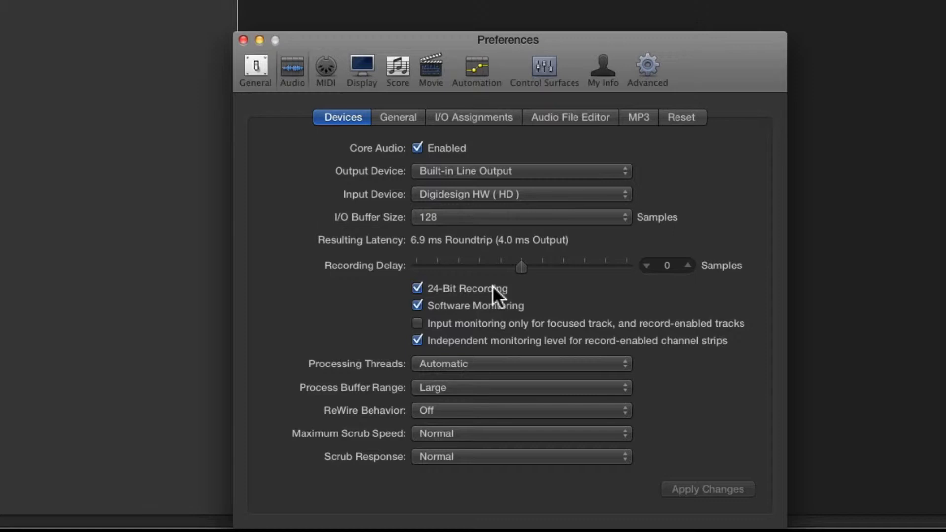
mouse_move(503, 297)
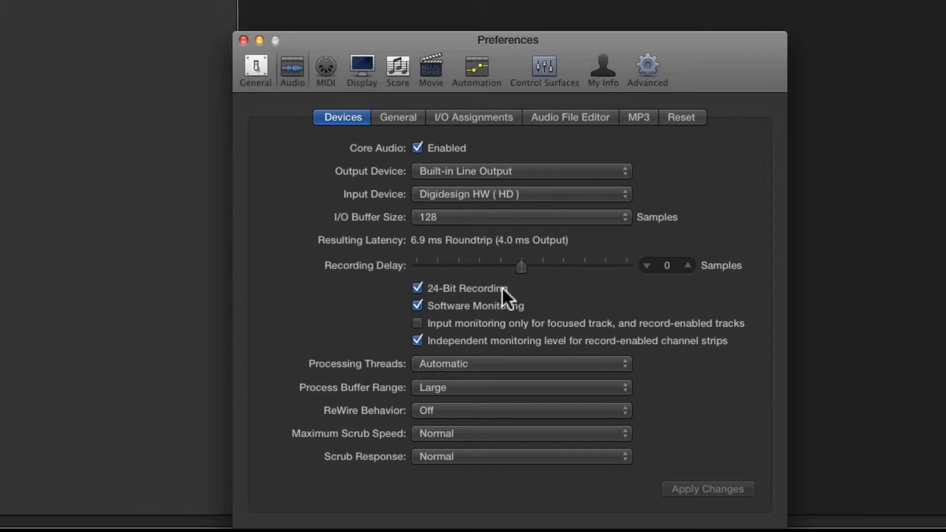
mouse_move(505, 301)
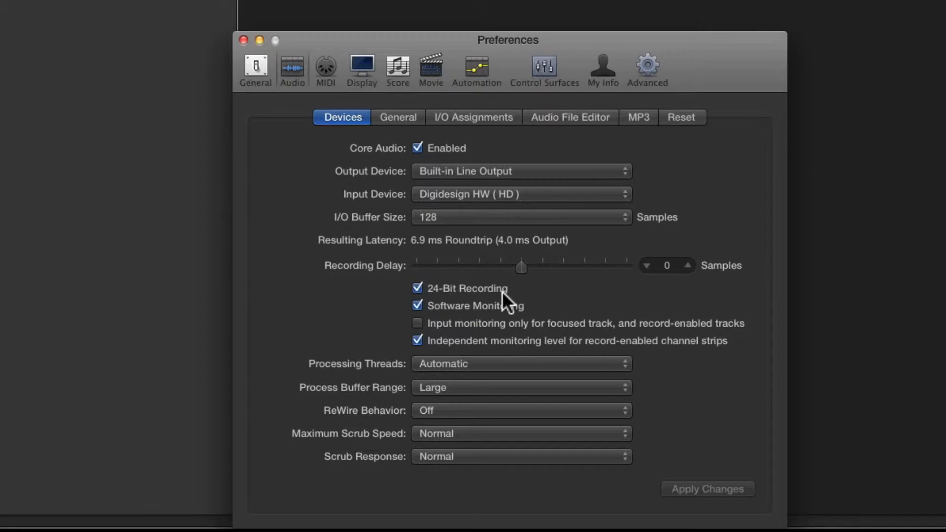
click(243, 40)
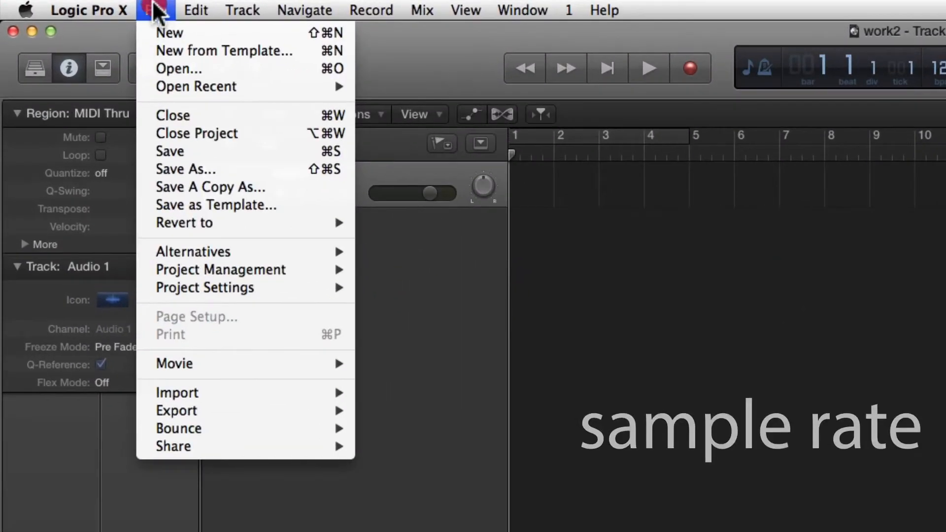
mouse_move(204, 287)
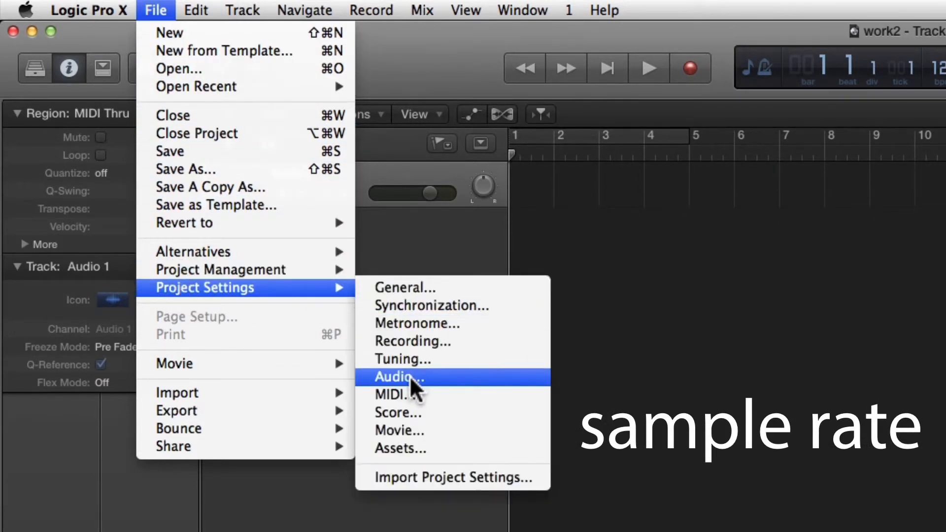
Step: Set the project's audio sample rate to 48 kHz in Project Settings
click(398, 377)
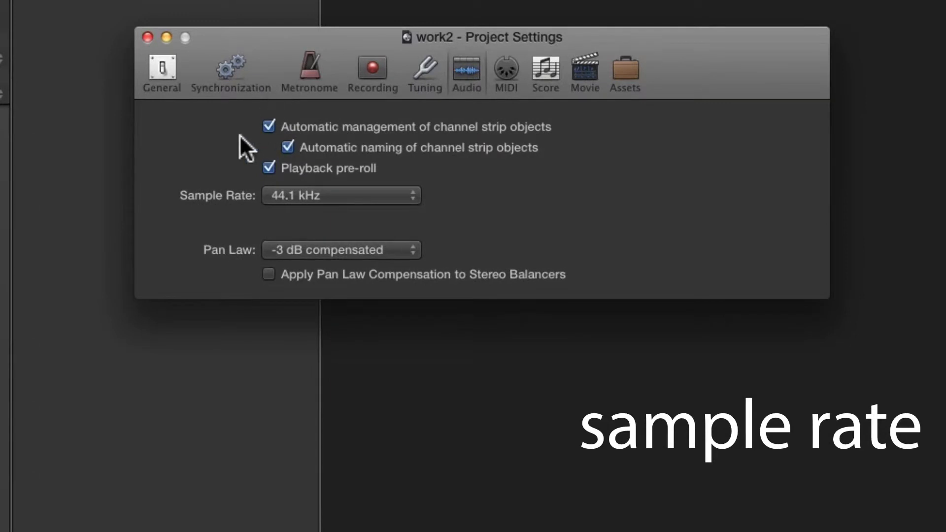
mouse_move(317, 208)
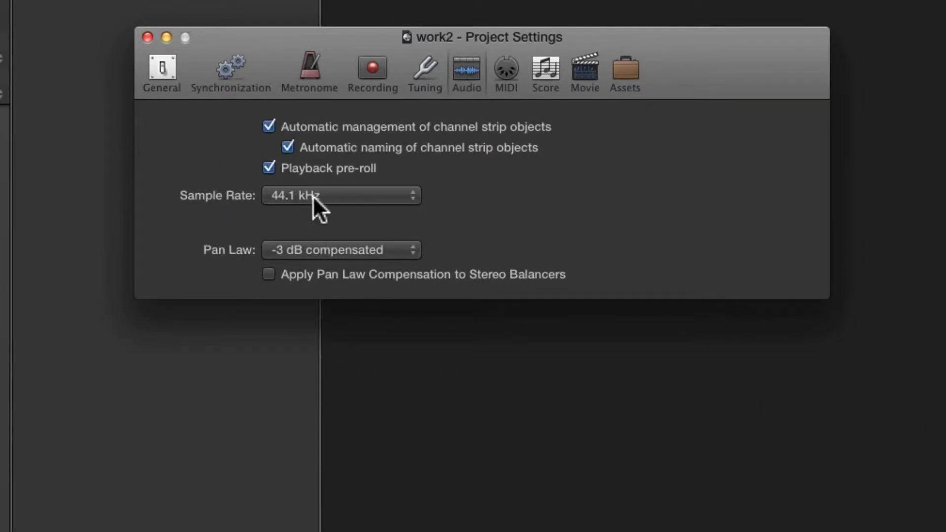
click(340, 195)
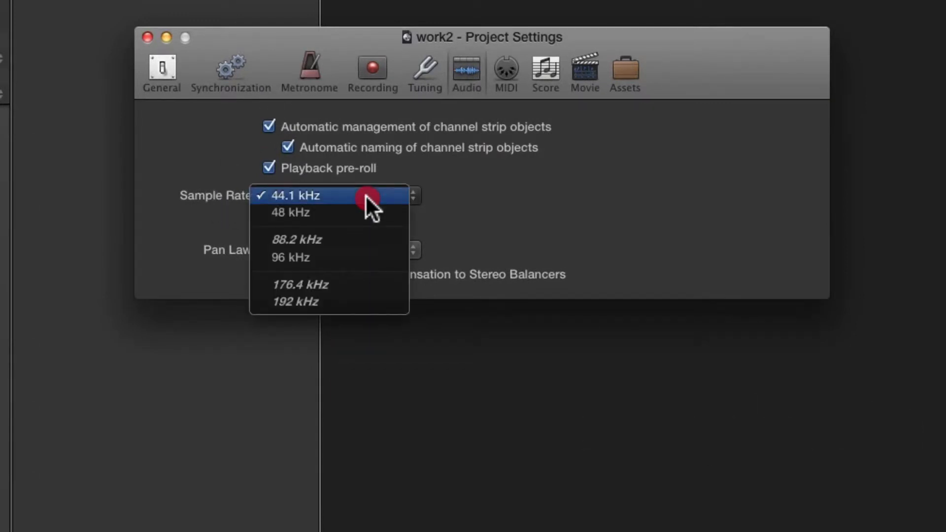
click(295, 195)
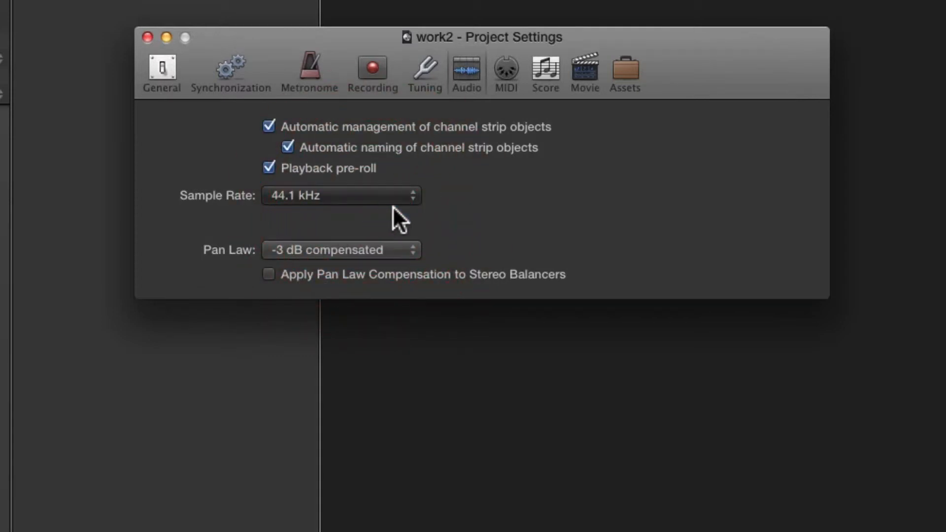
click(341, 195)
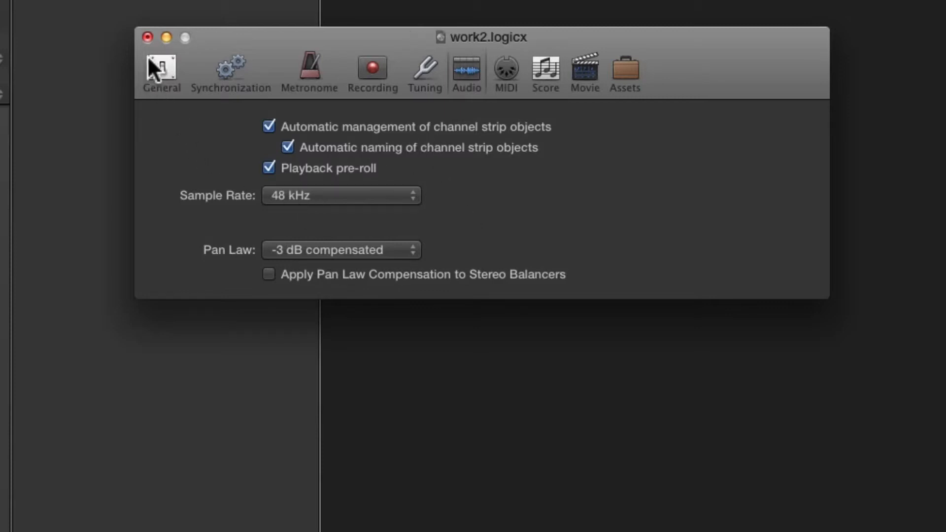
click(144, 37)
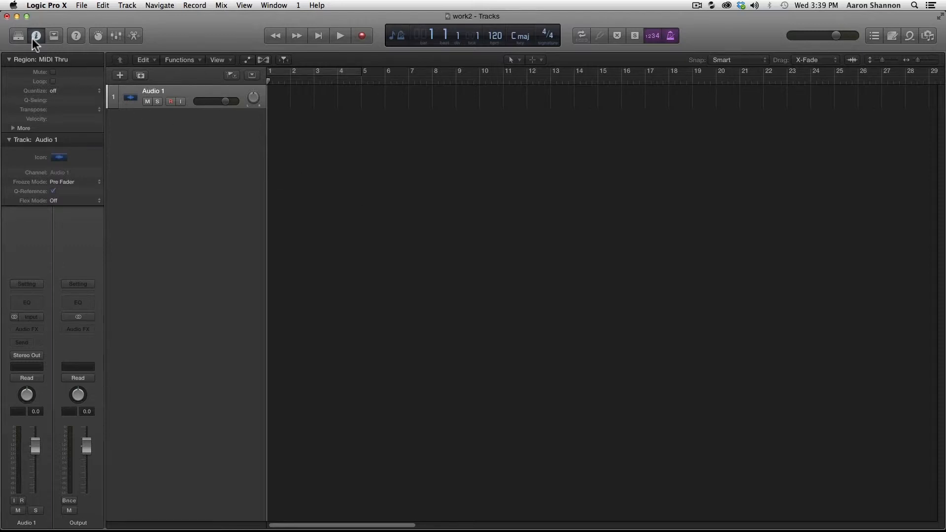
mouse_move(19, 524)
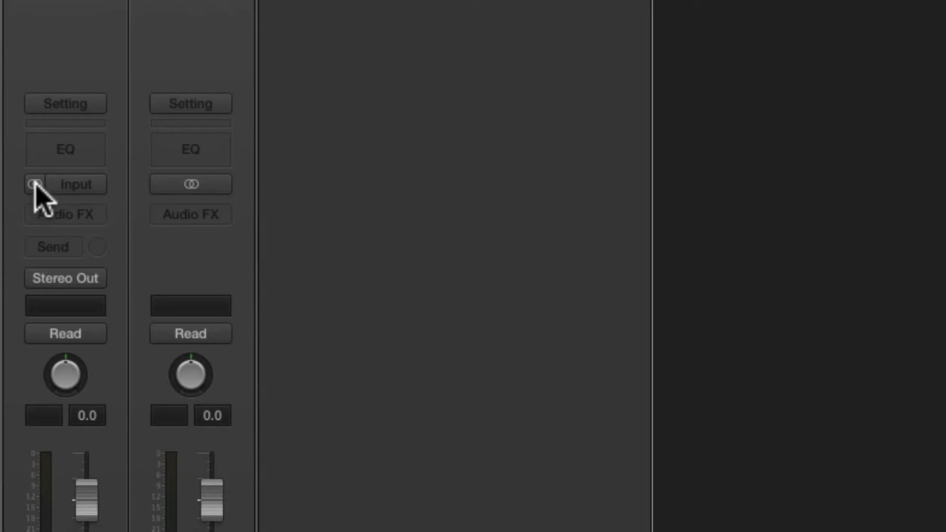
Step: Set Audio 1's input to Input 1, ending in mono after a brief stereo switch
click(76, 184)
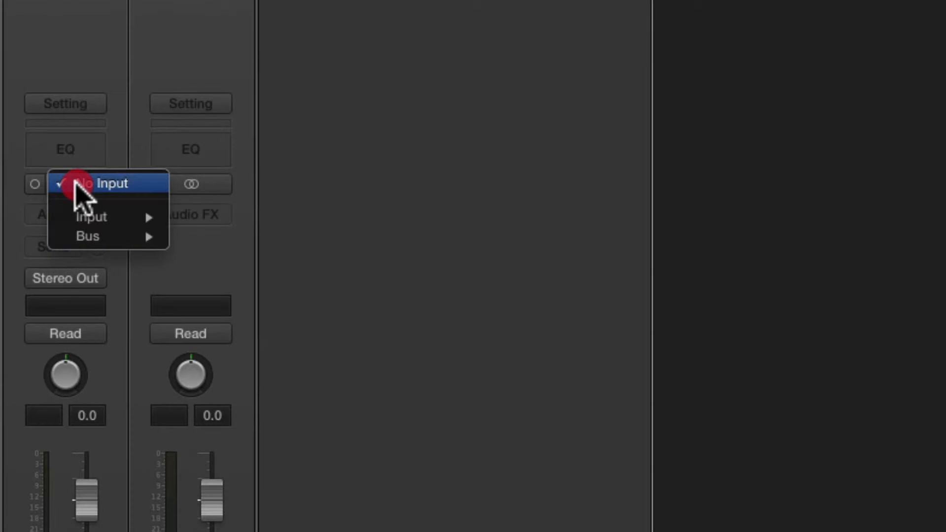
mouse_move(91, 216)
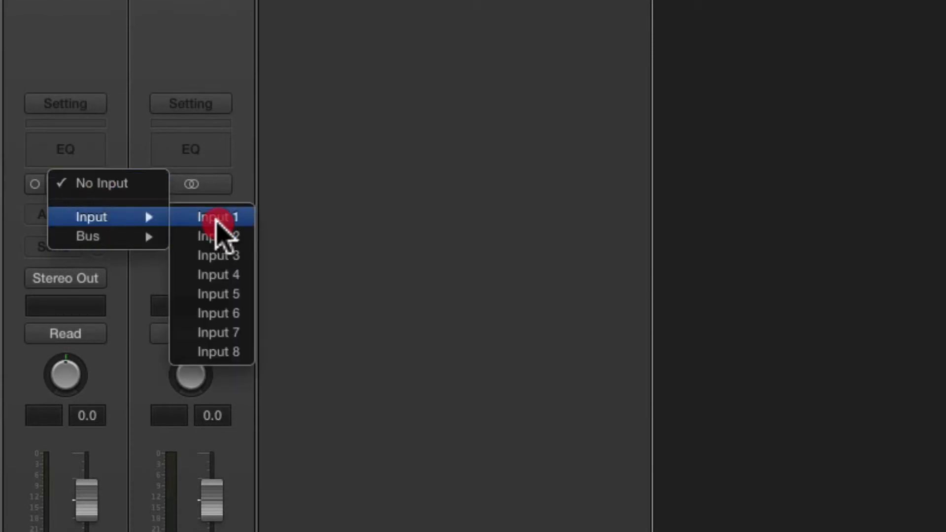
click(218, 216)
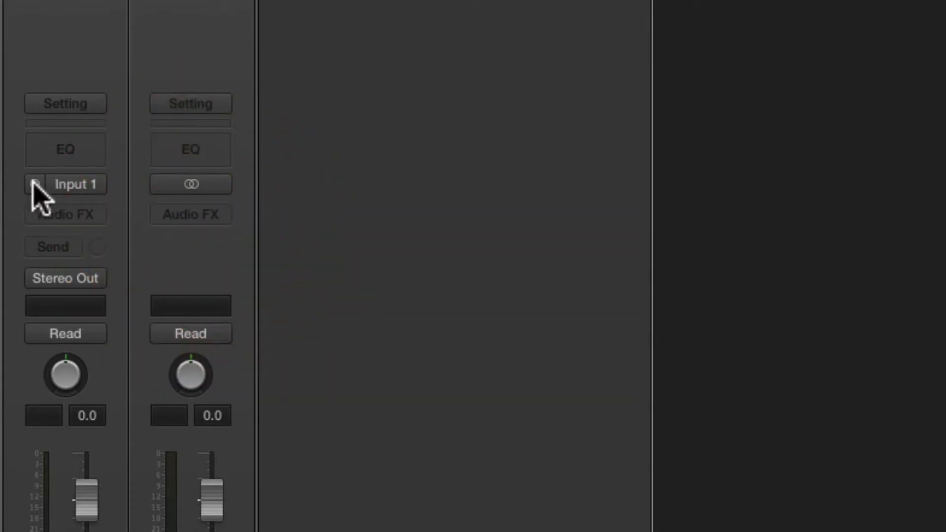
click(35, 184)
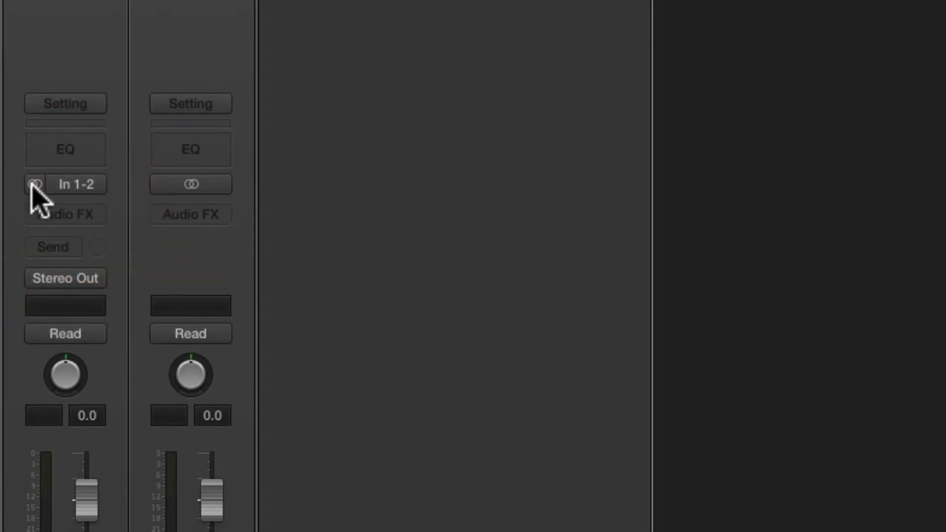
click(76, 184)
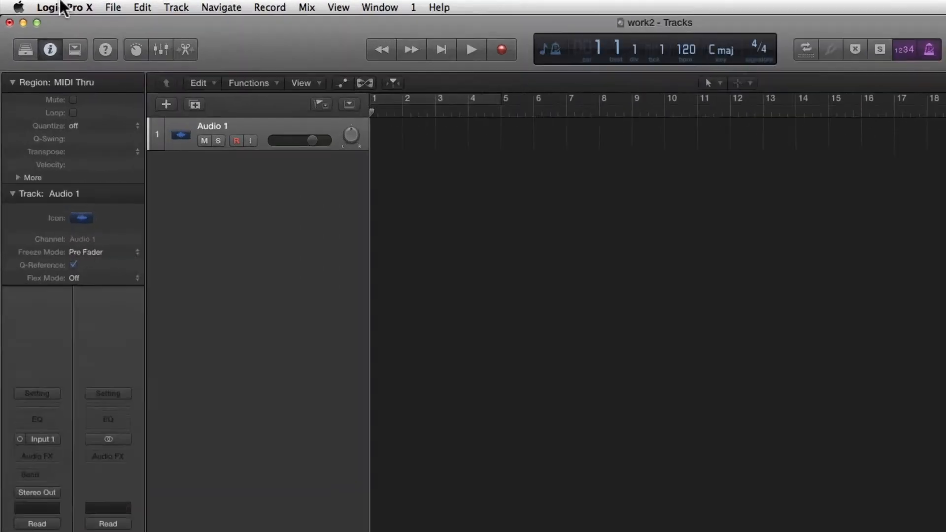
Step: In Audio device preferences, try a 1024-sample I/O buffer and return it to 128
click(63, 7)
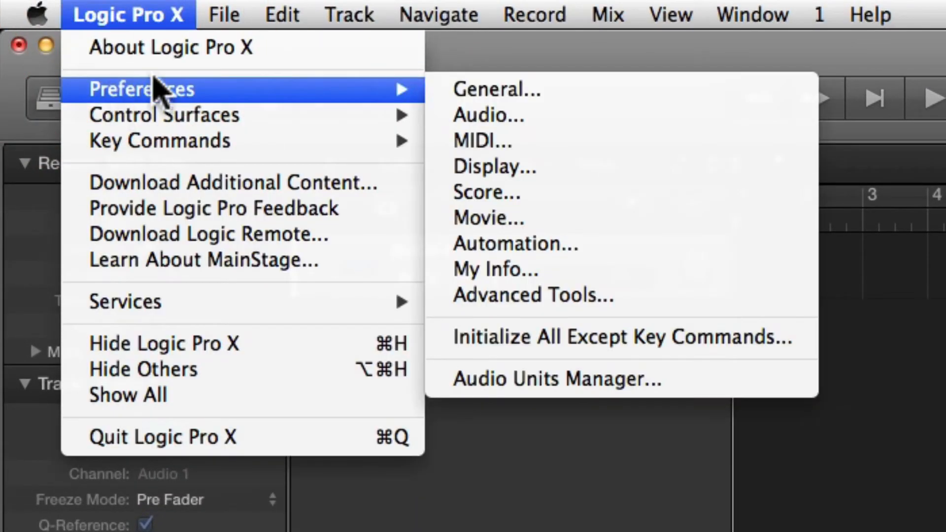
mouse_move(488, 114)
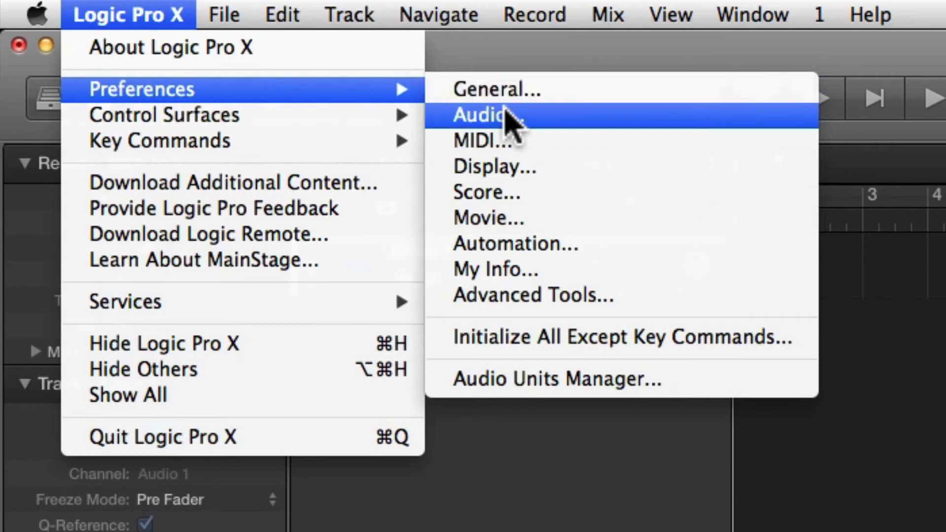
click(480, 114)
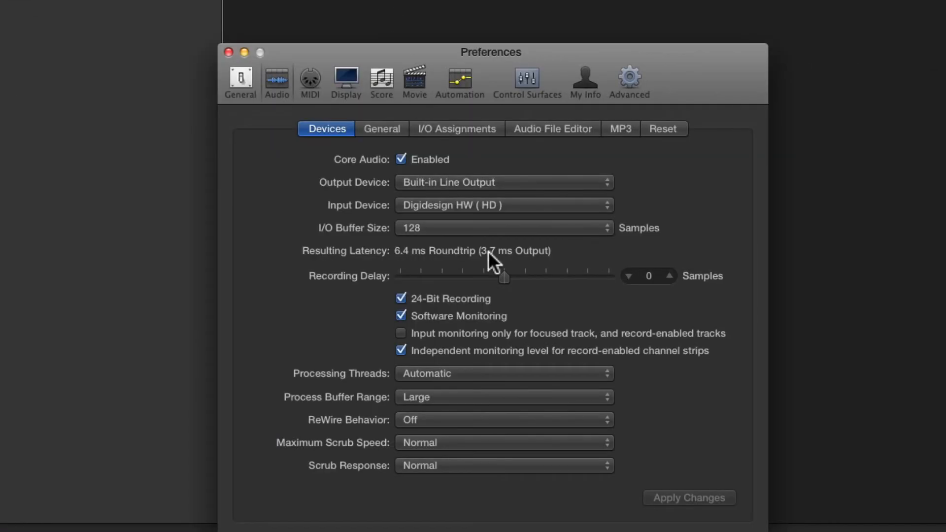
mouse_move(393, 240)
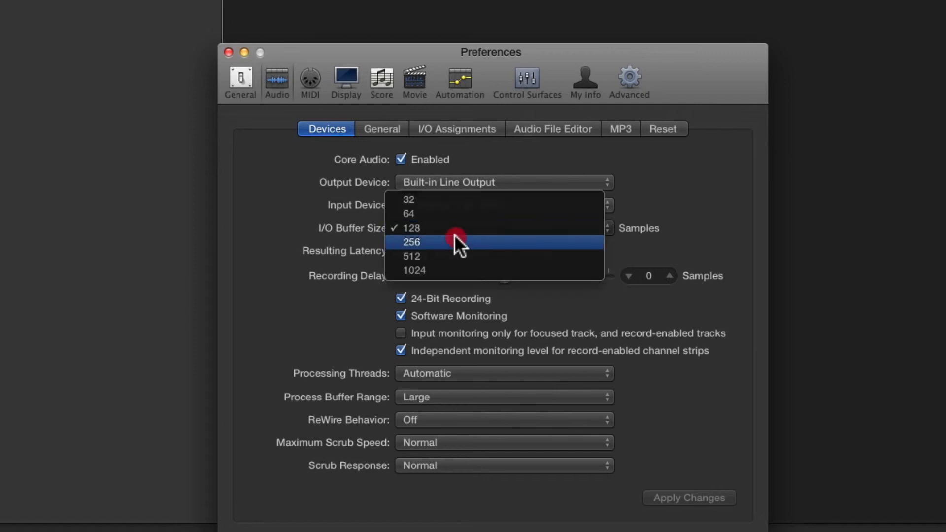
click(415, 270)
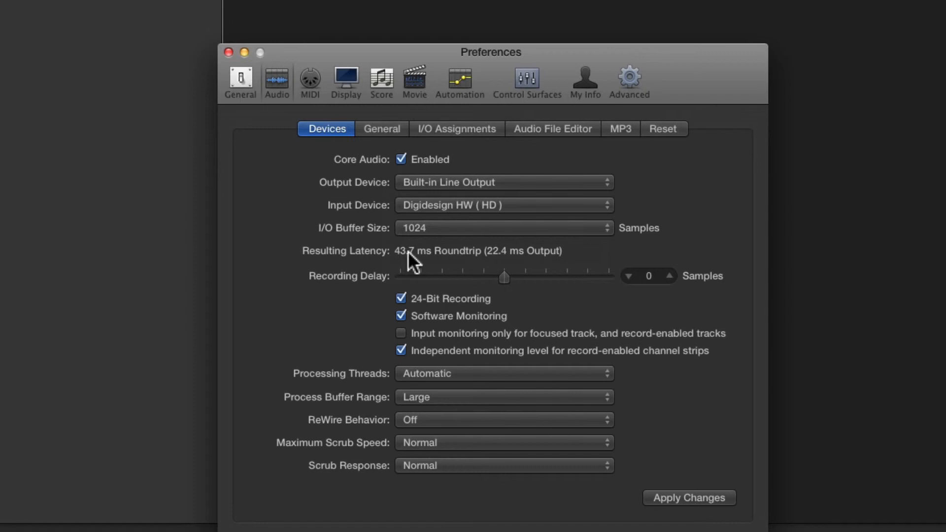
mouse_move(452, 253)
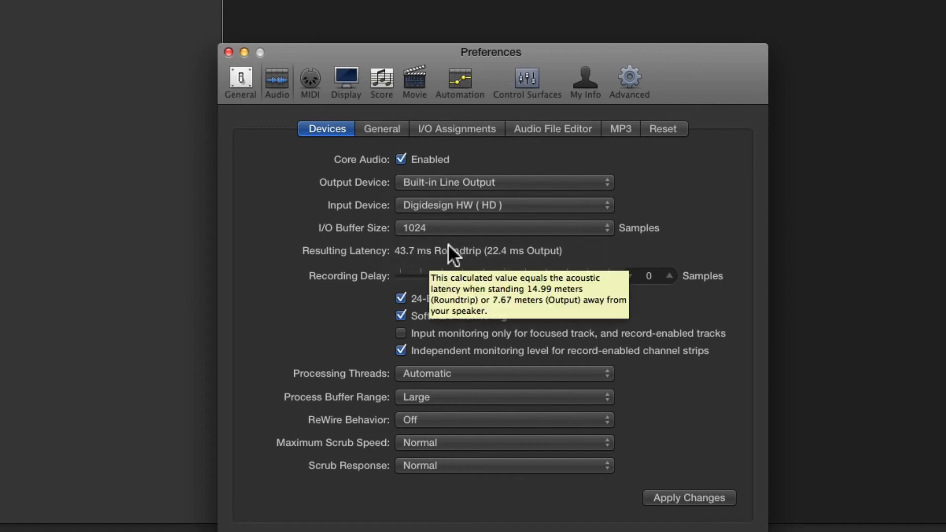
mouse_move(430, 229)
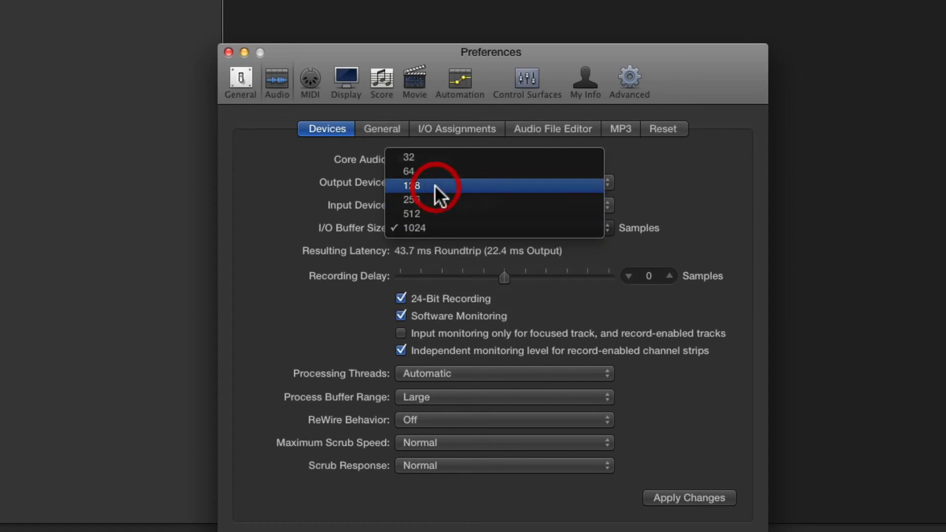
click(412, 186)
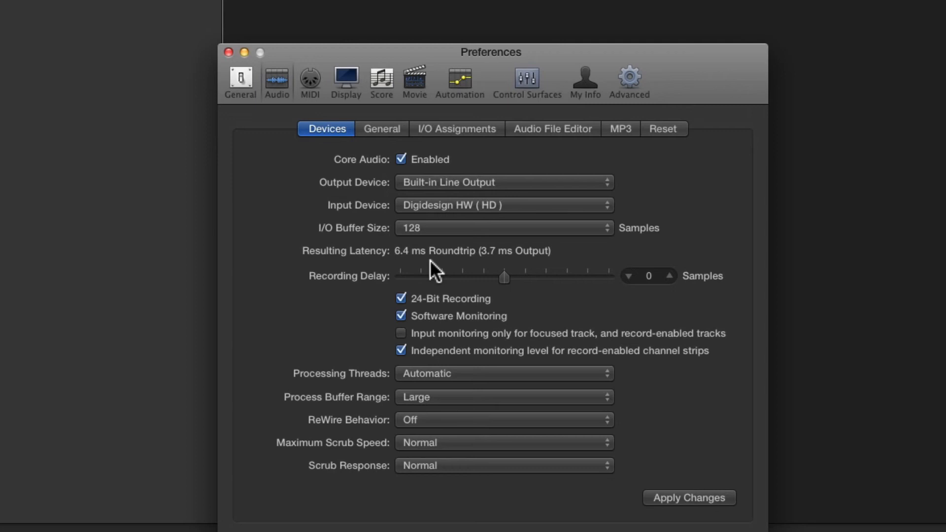
mouse_move(399, 134)
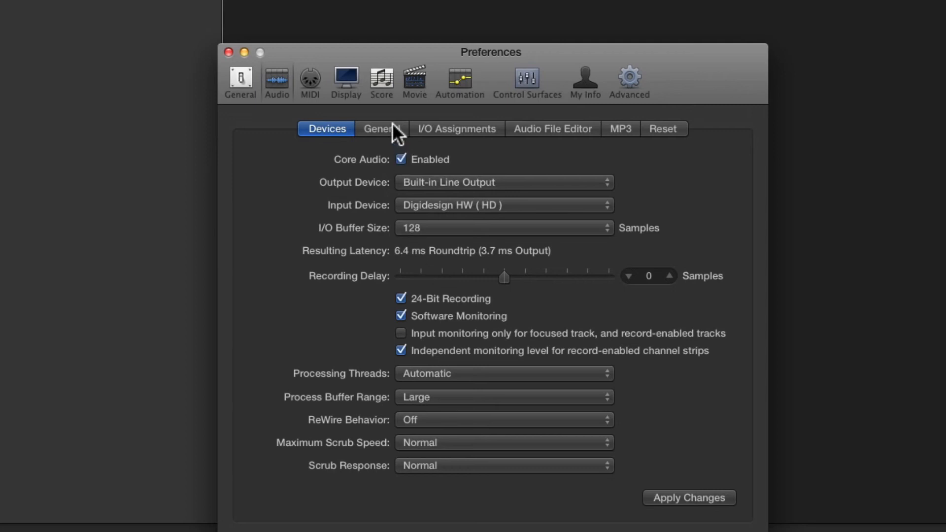
Step: Enable Low Latency Mode in the General audio preferences
click(381, 128)
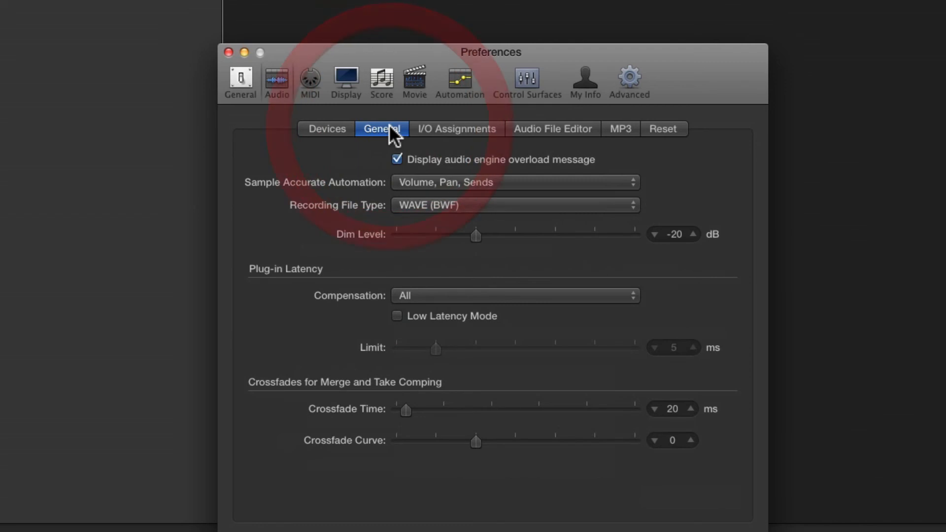
mouse_move(402, 324)
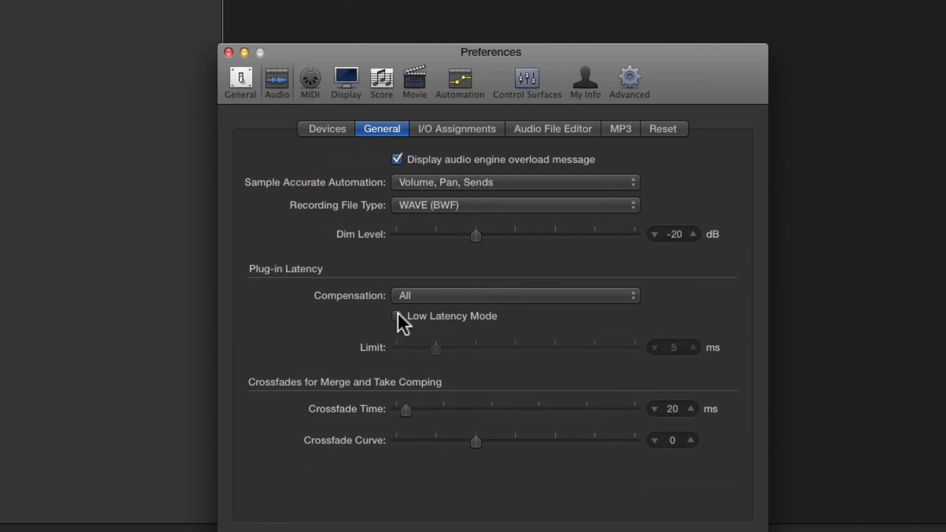
click(397, 316)
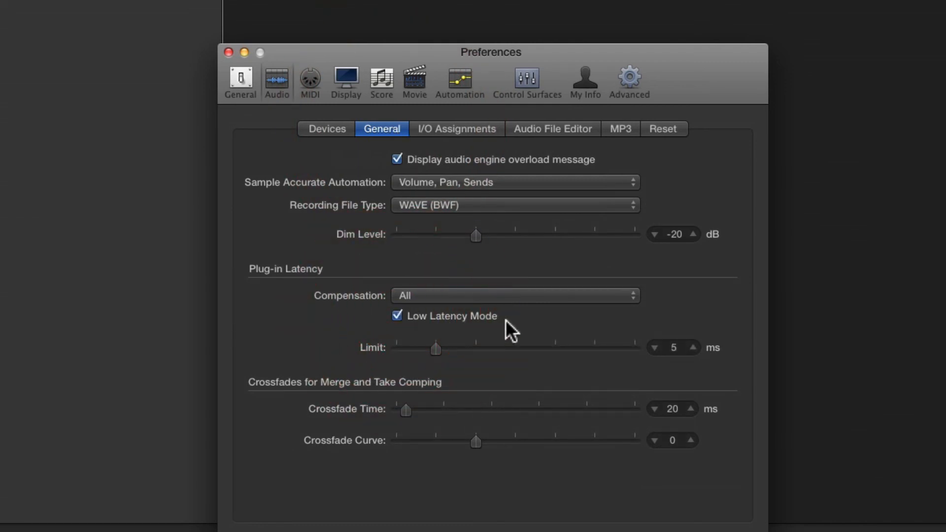
mouse_move(494, 329)
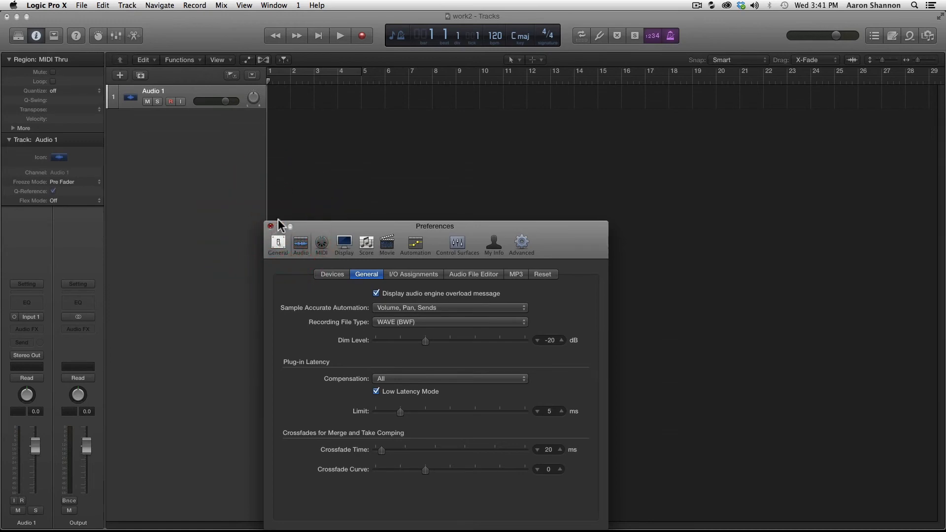
Step: Close Preferences and rename the Audio 1 track to 'Vocal'
click(270, 227)
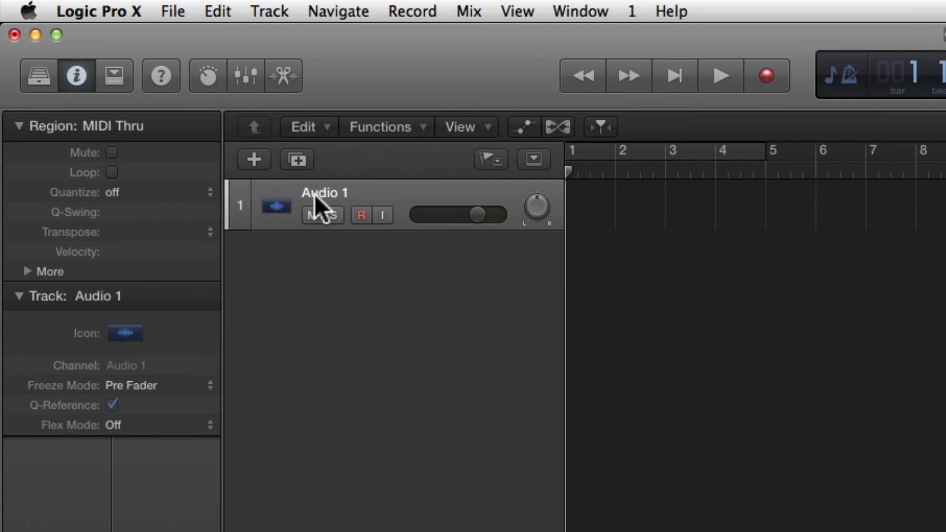
mouse_move(333, 199)
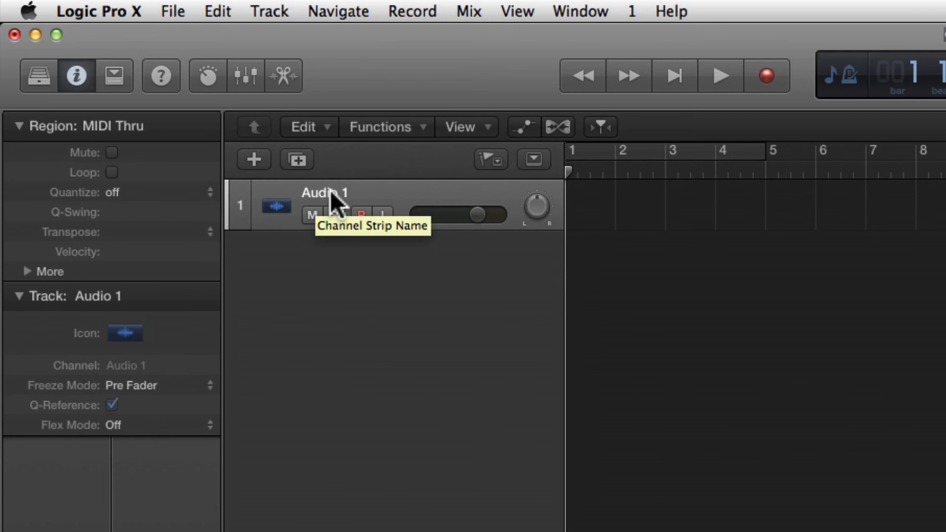
double_click(323, 192)
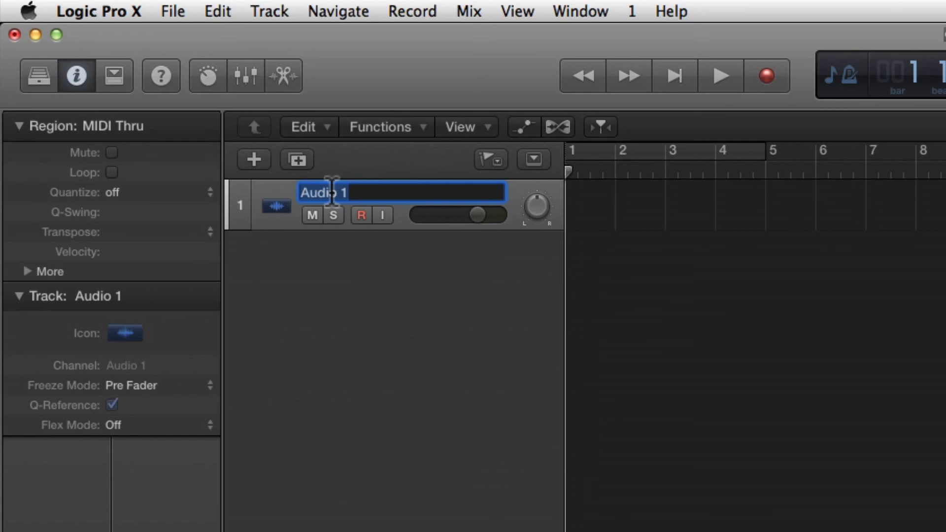
text(V)
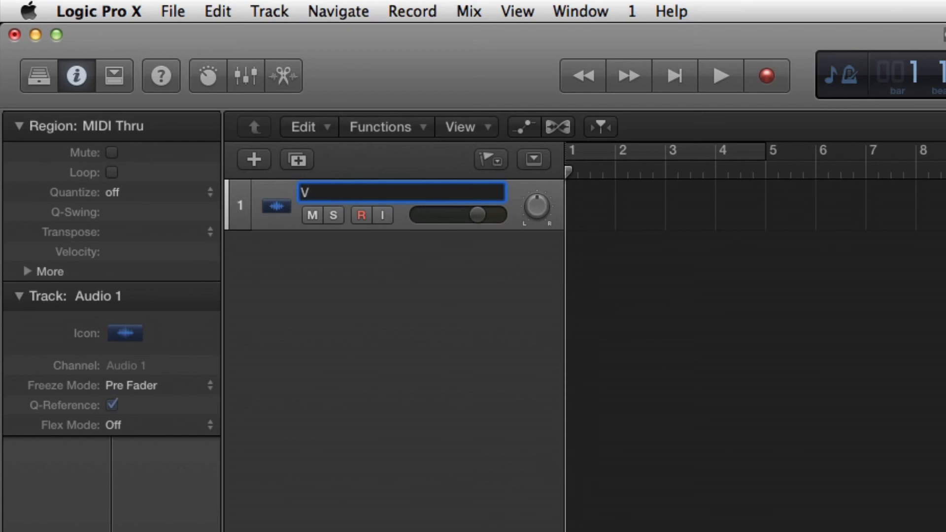
text(ocal)
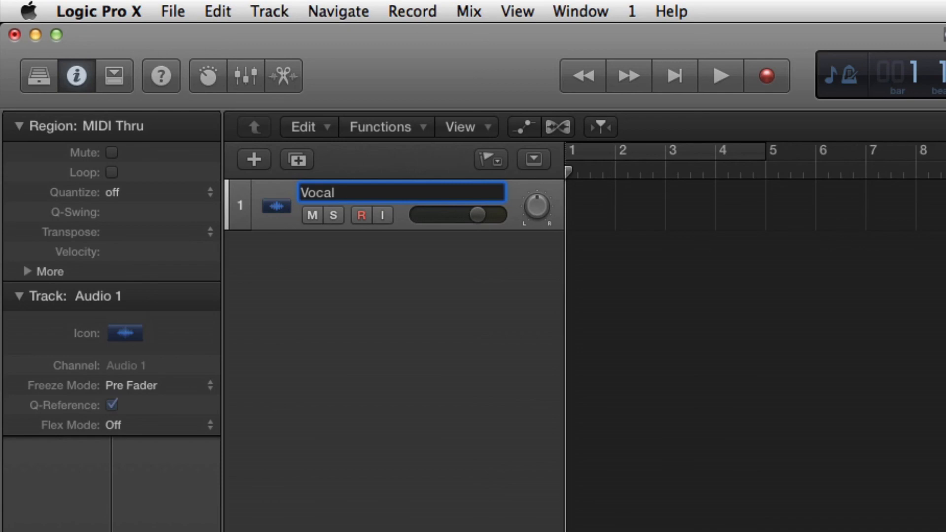